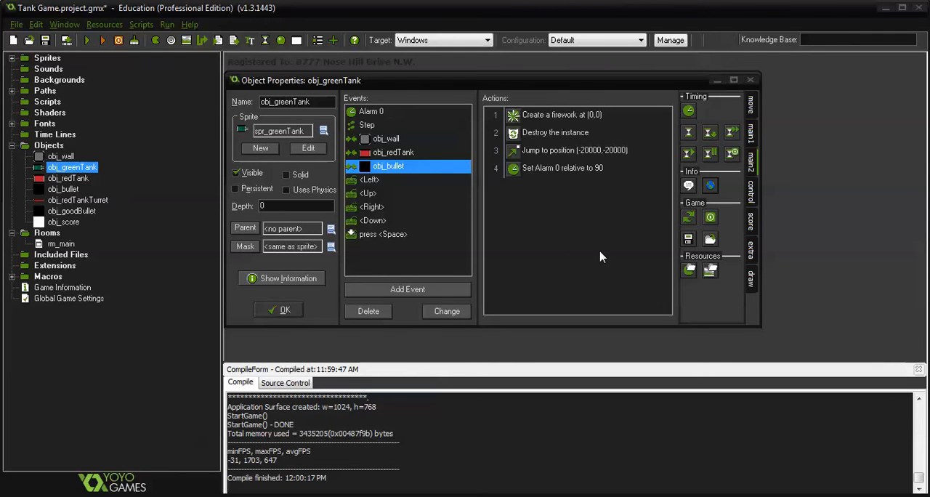
mouse_move(568, 244)
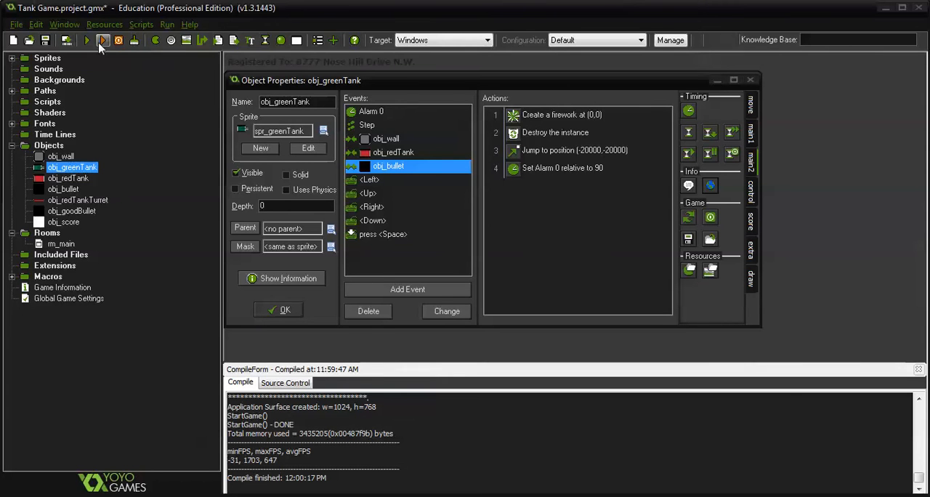
Step: Run the game, then inspect the green tank's Destroy and Jump to Position actions
left_click(102, 40)
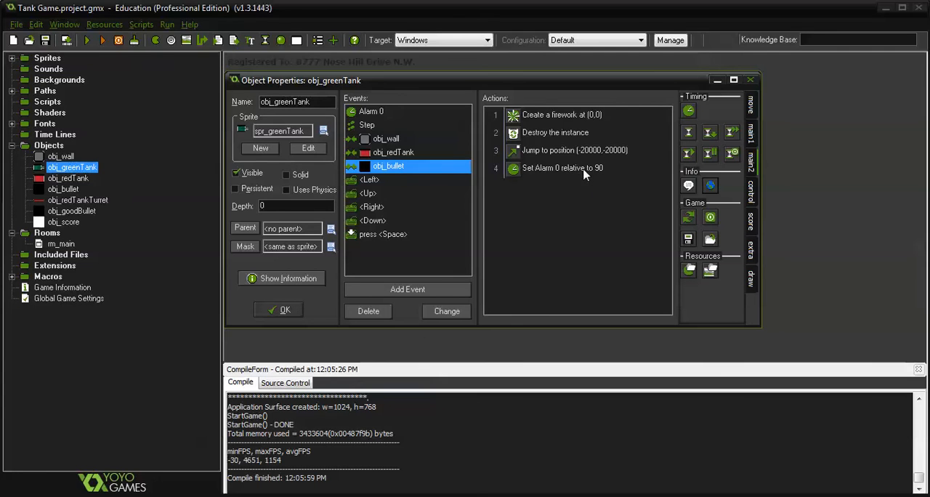
double_click(555, 132)
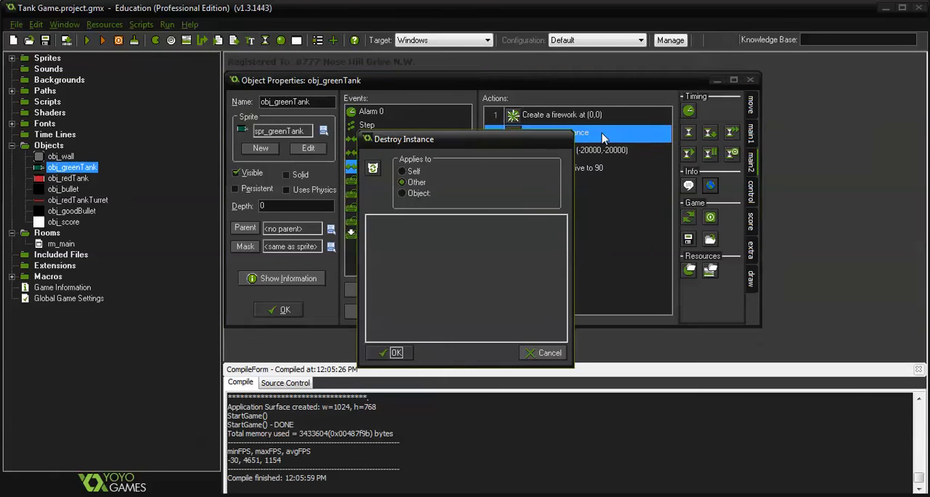
left_click(396, 352)
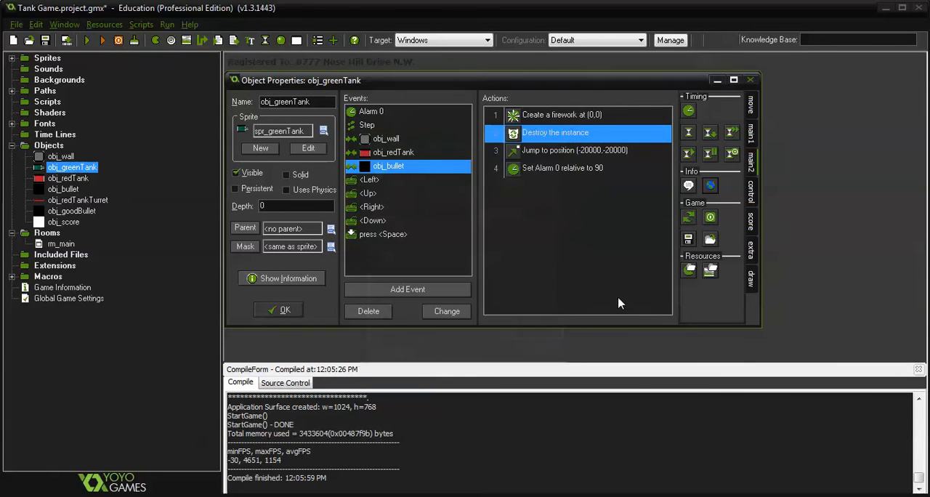
left_click(574, 150)
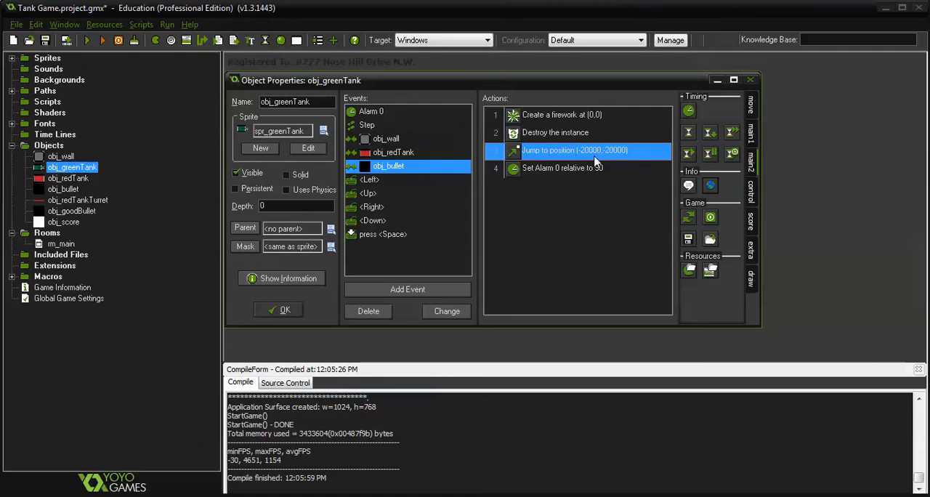
mouse_move(611, 150)
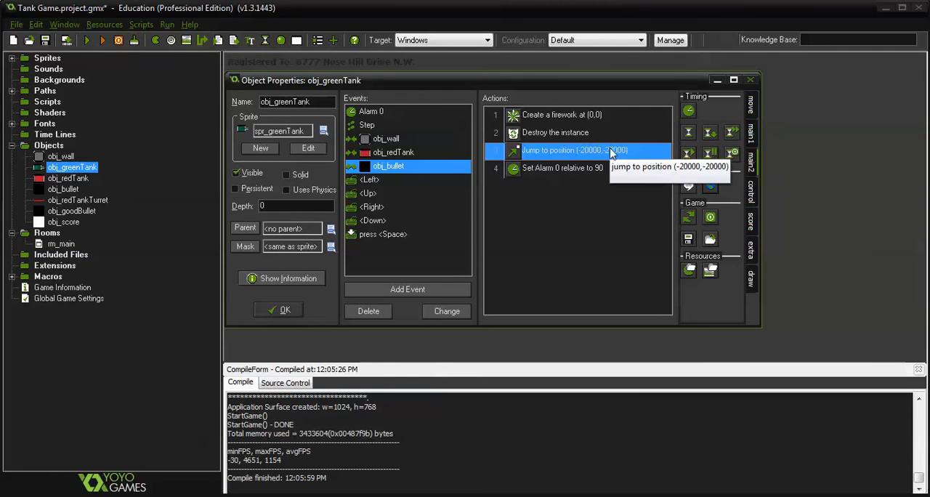
mouse_move(527, 167)
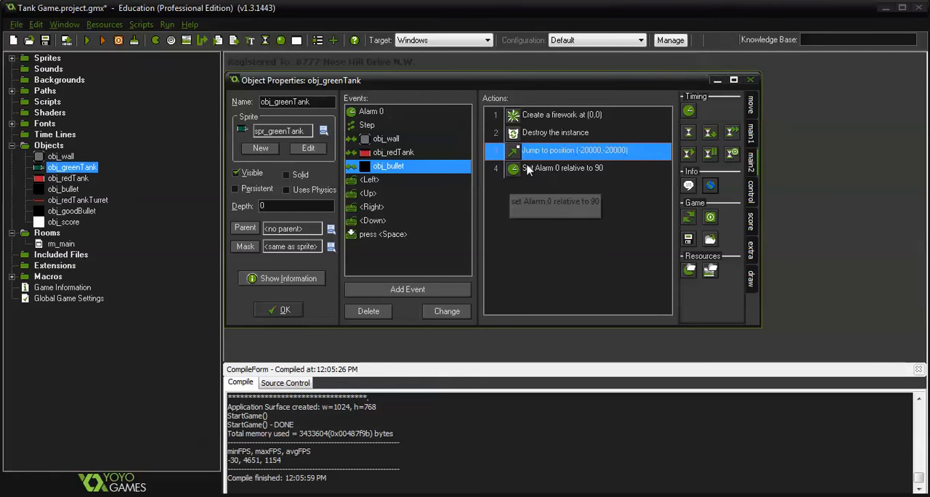
Step: Review the Set Alarm action and the Alarm 0 event's Restart Game action
left_click(563, 168)
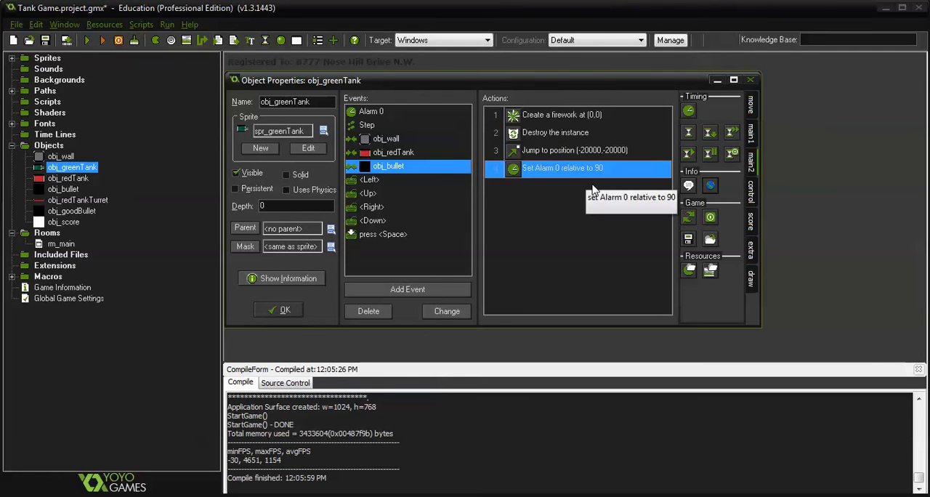
mouse_move(601, 173)
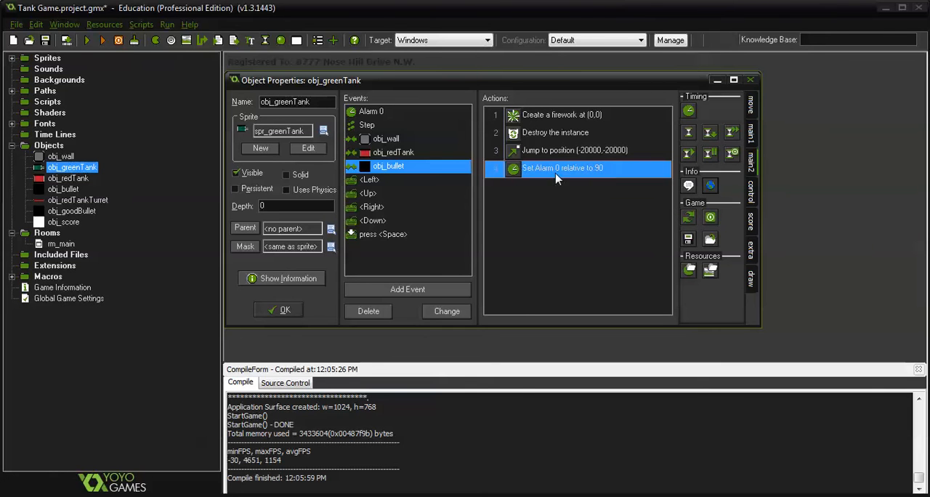
left_click(371, 110)
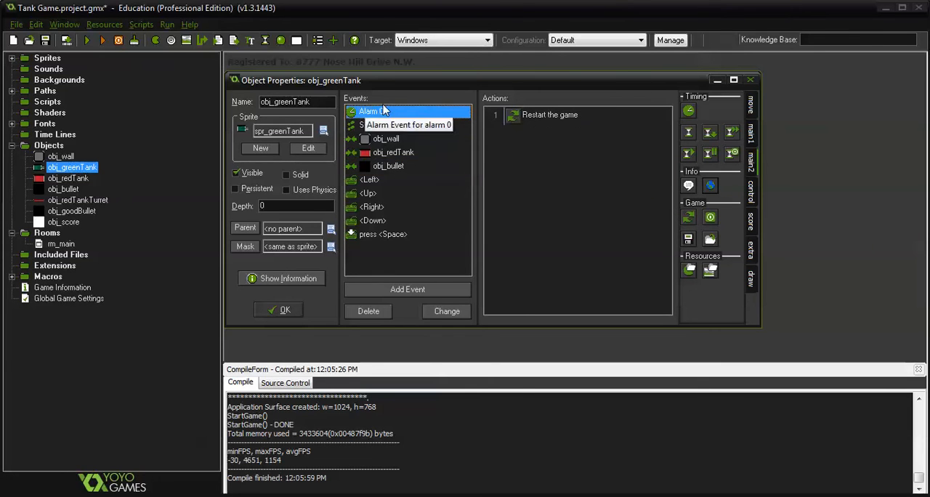
left_click(574, 115)
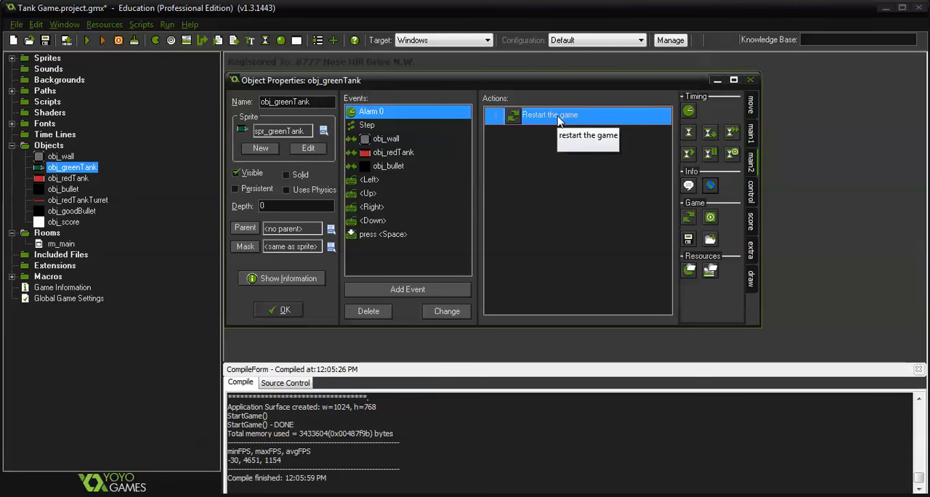
mouse_move(559, 120)
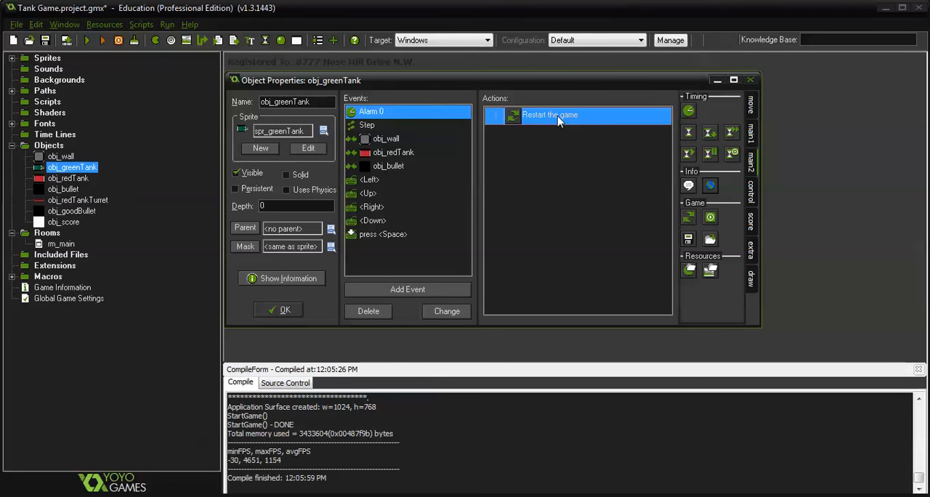
mouse_move(567, 124)
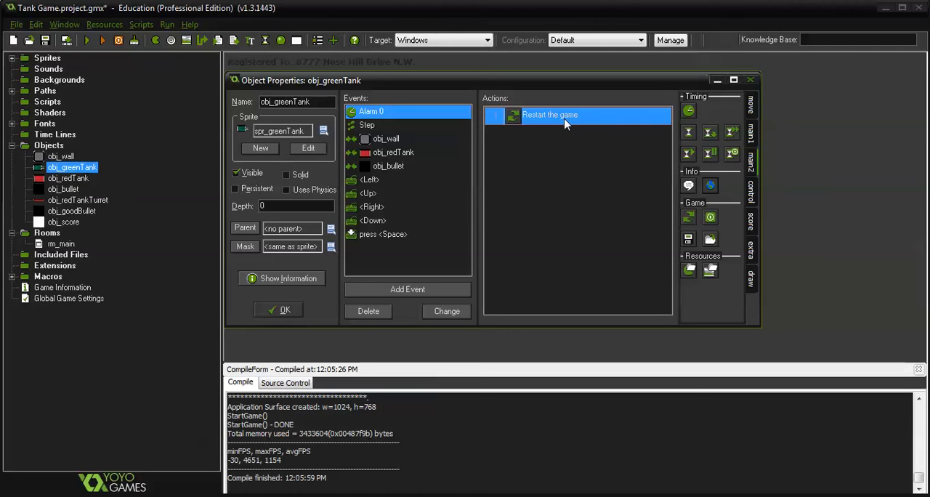
mouse_move(407, 166)
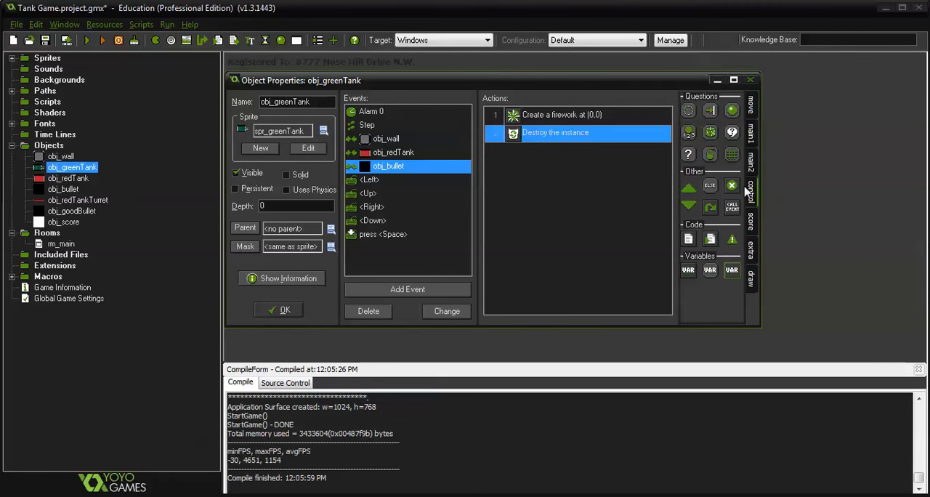
mouse_move(559, 114)
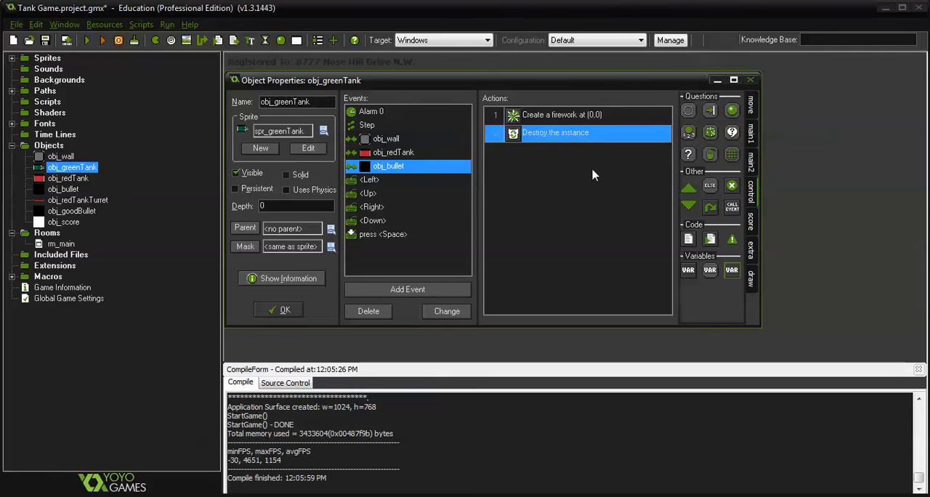
mouse_move(507, 296)
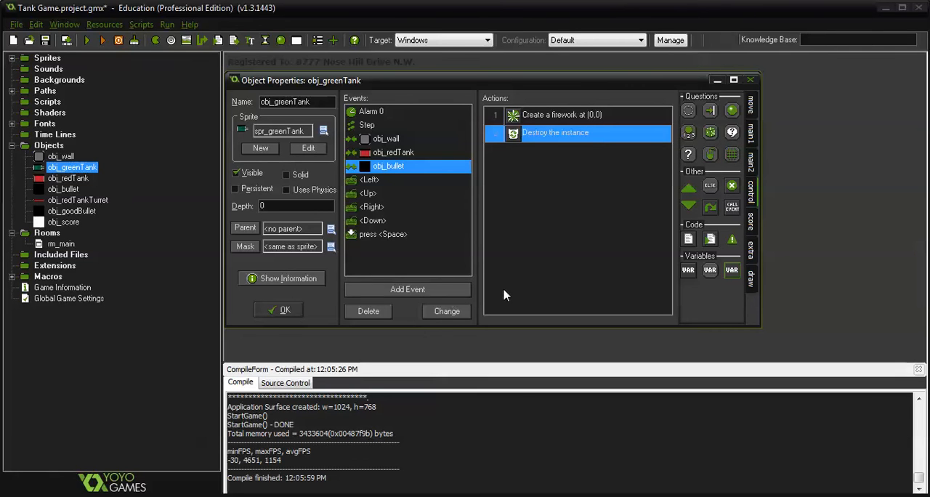
Step: Add a Create event to obj_greenTank whose code sets tankHealth = 30
left_click(407, 289)
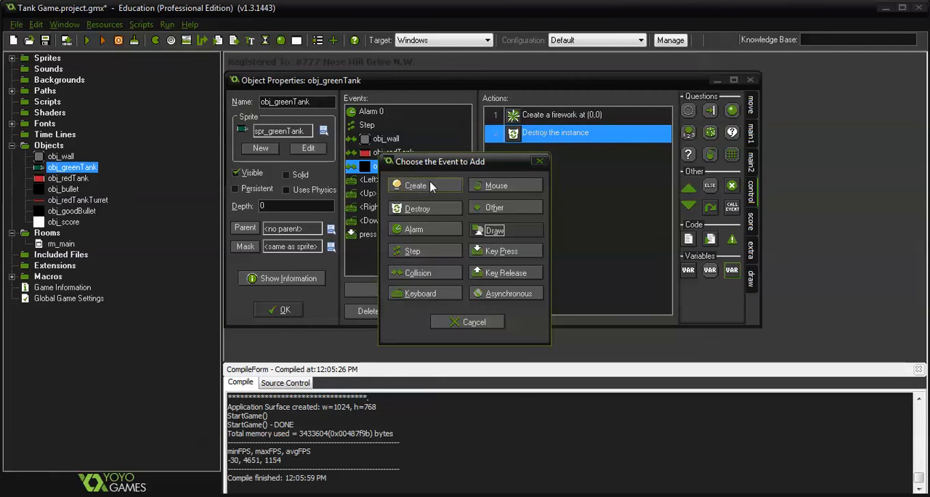
left_click(416, 185)
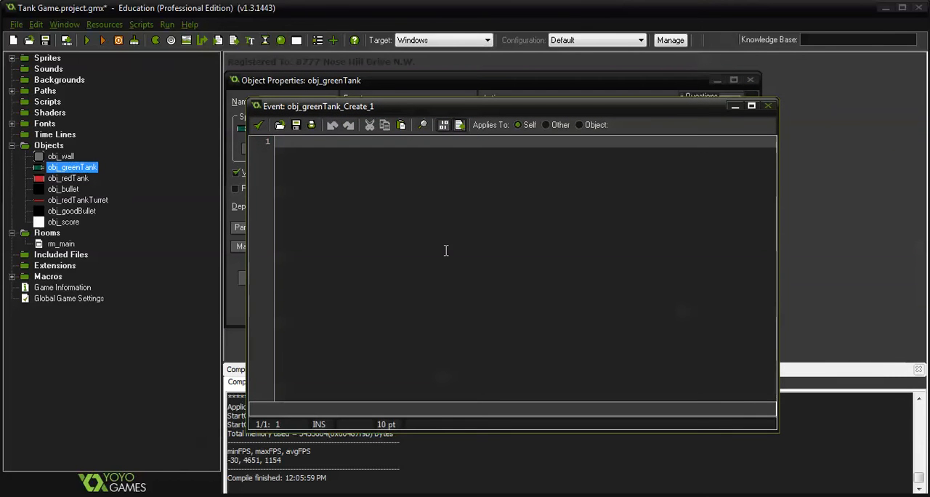
type("tankHealth")
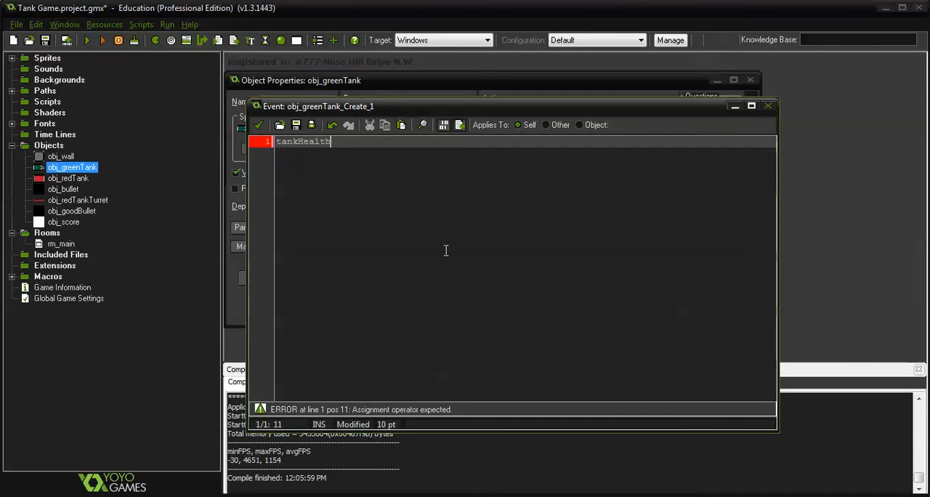
type("=")
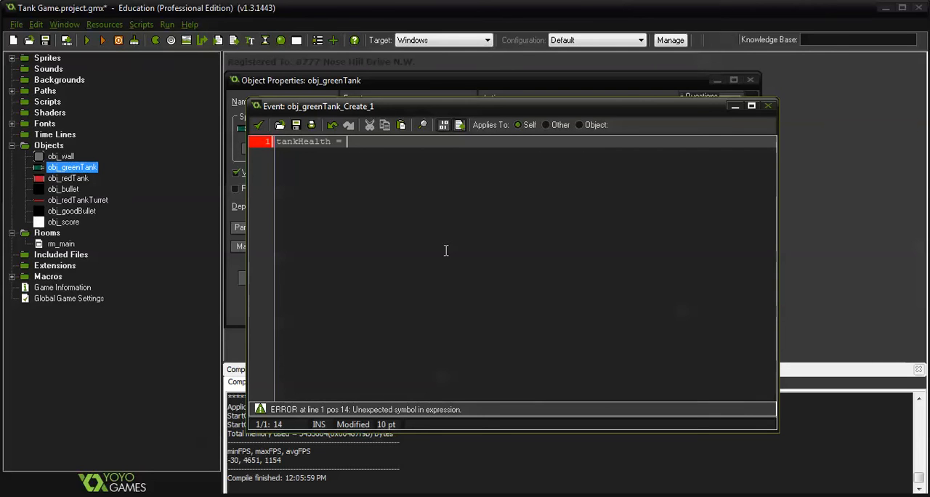
type("30")
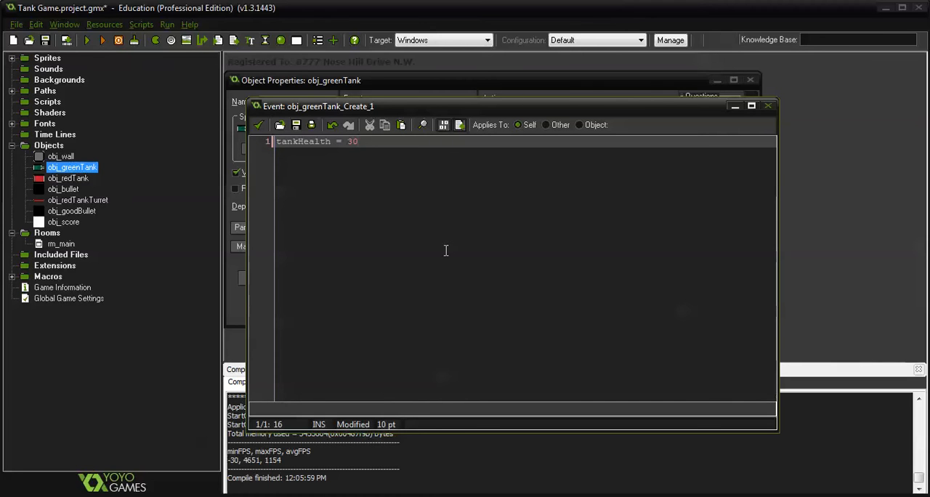
mouse_move(338, 209)
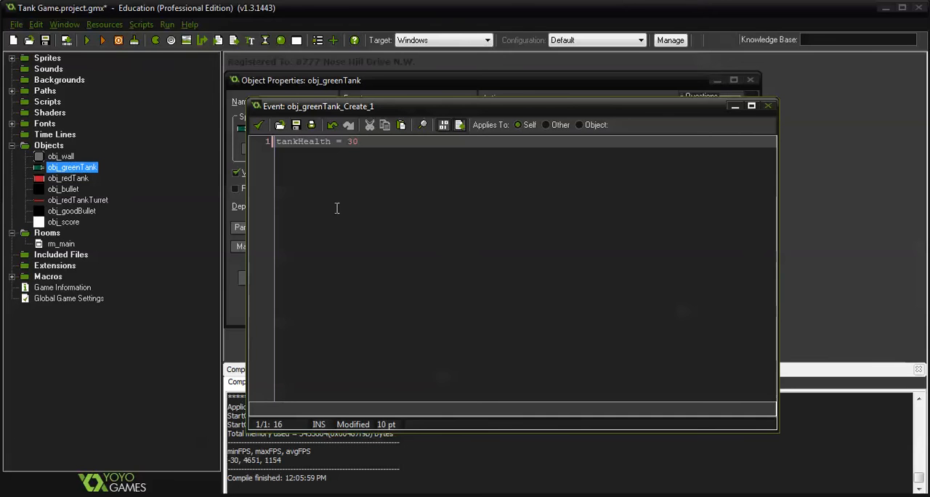
mouse_move(391, 211)
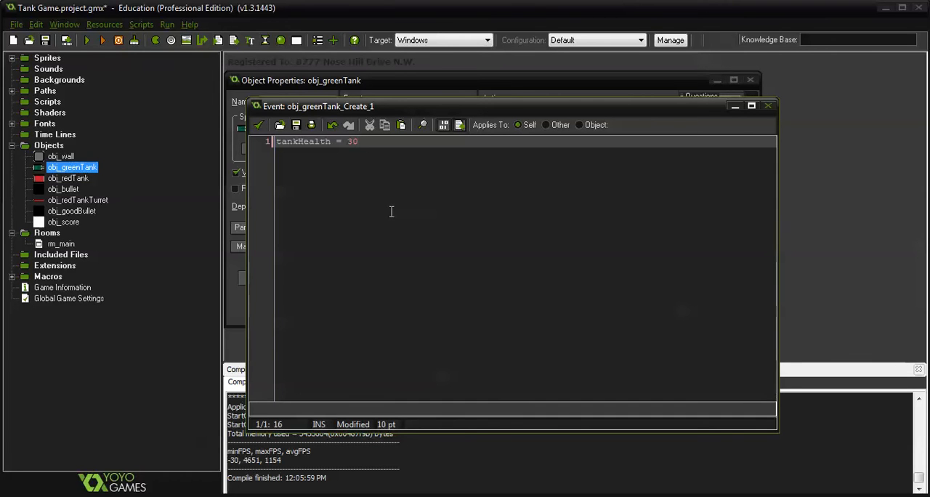
left_click(769, 105)
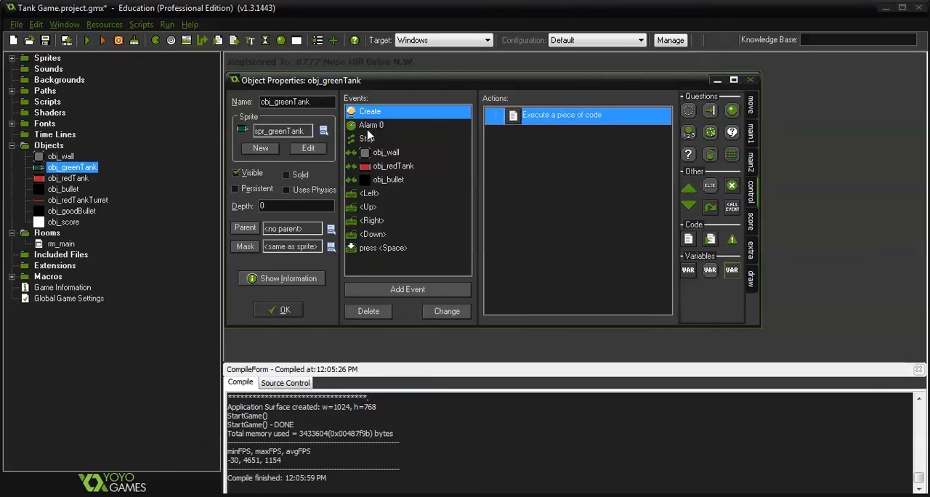
Step: In the bullet collision code, write tankHealth = tankHealth - 10;
left_click(388, 180)
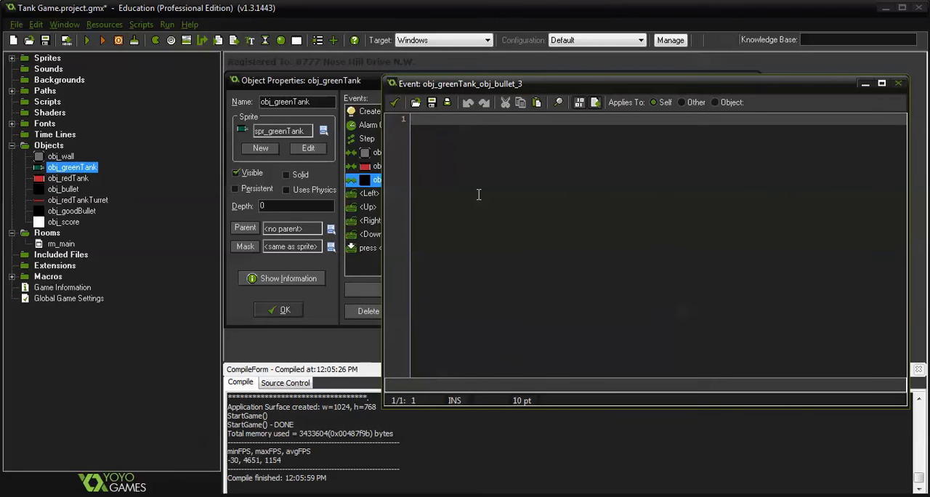
type("tank")
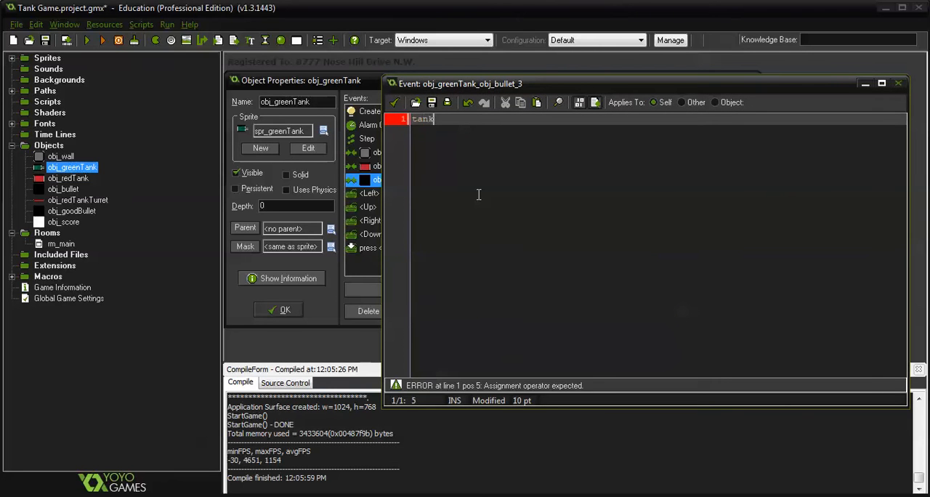
type("Health =")
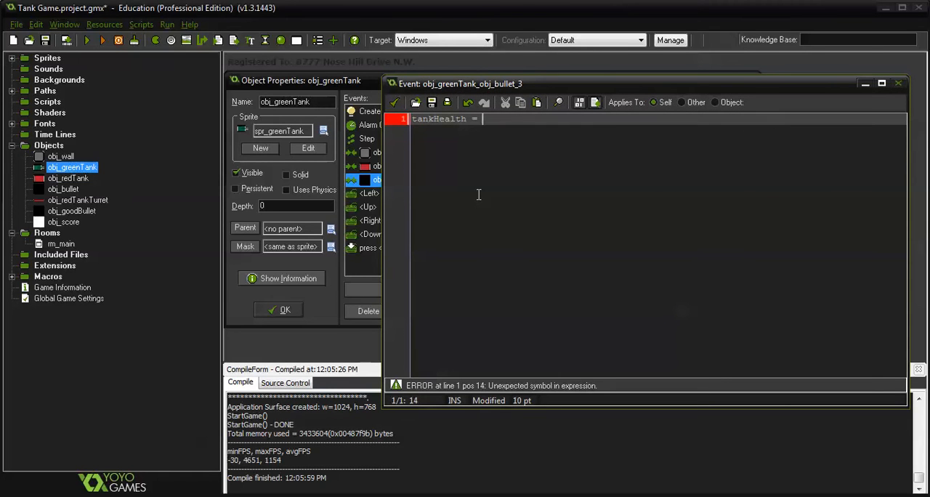
type("tankHealth")
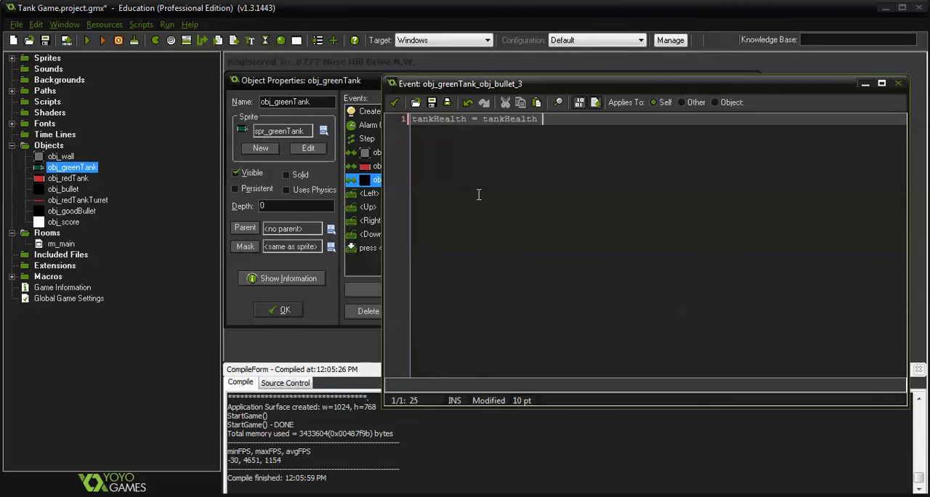
type("-")
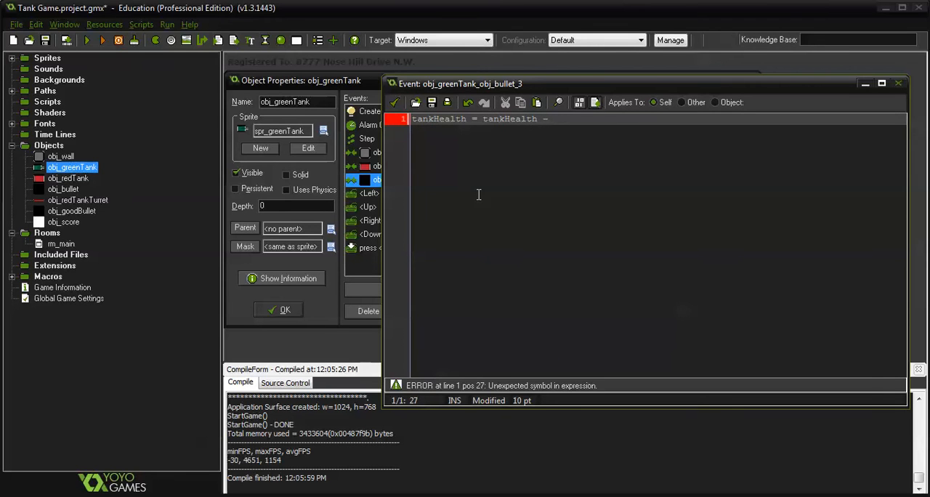
type("10")
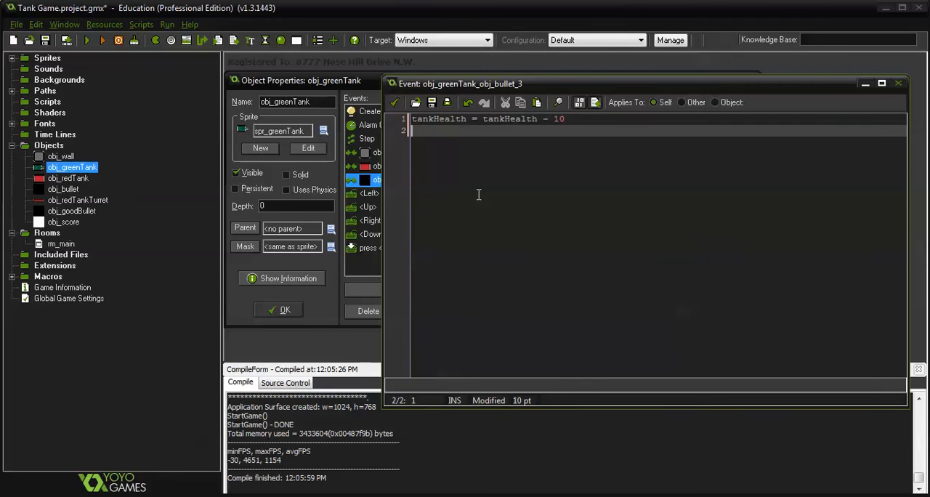
type(";")
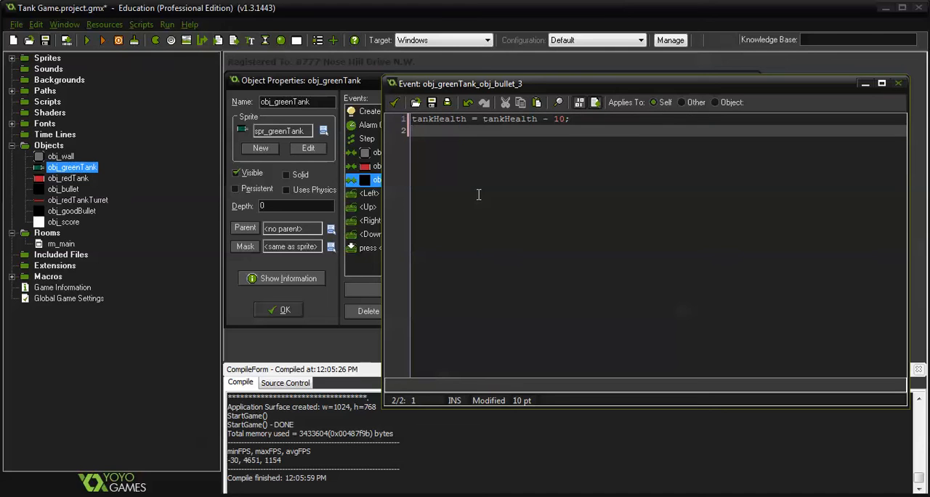
Step: Add if (tankHealth < 1) setting x and y to -20000 and alarm[0] = 90
type("if")
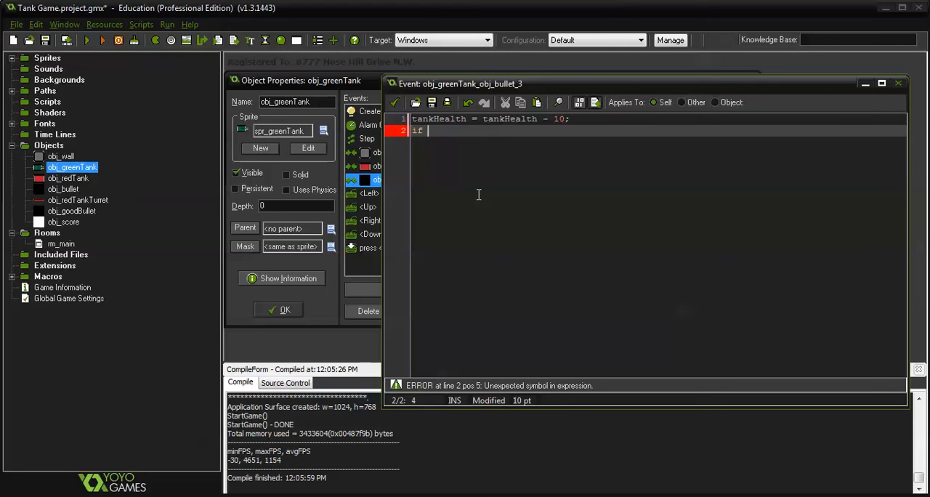
type("(tankHeal")
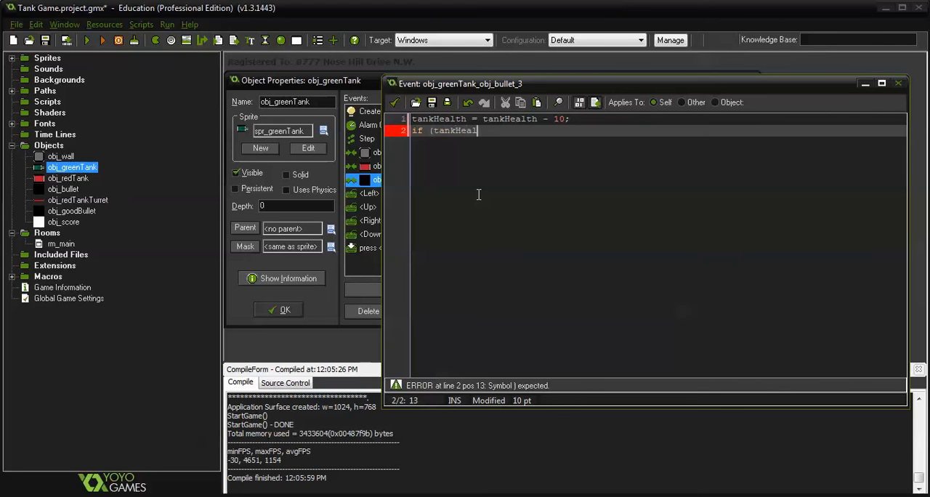
type("th < 1) {")
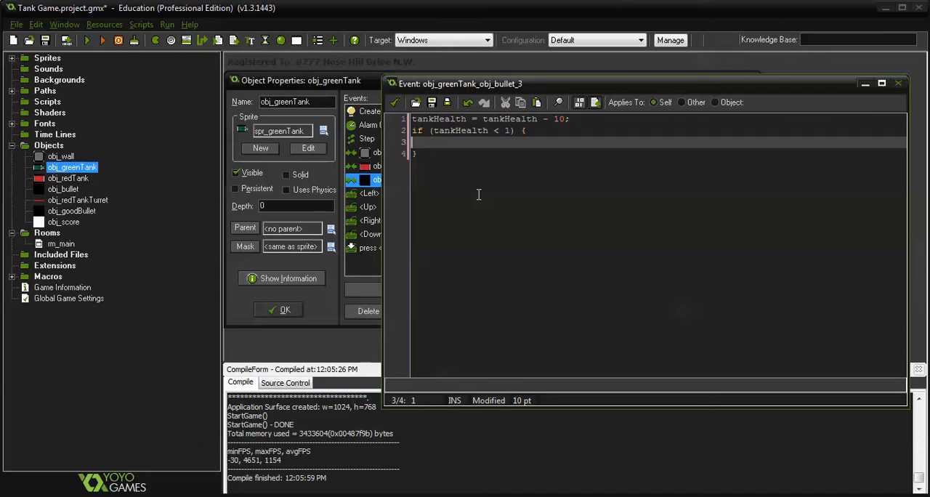
type("x =")
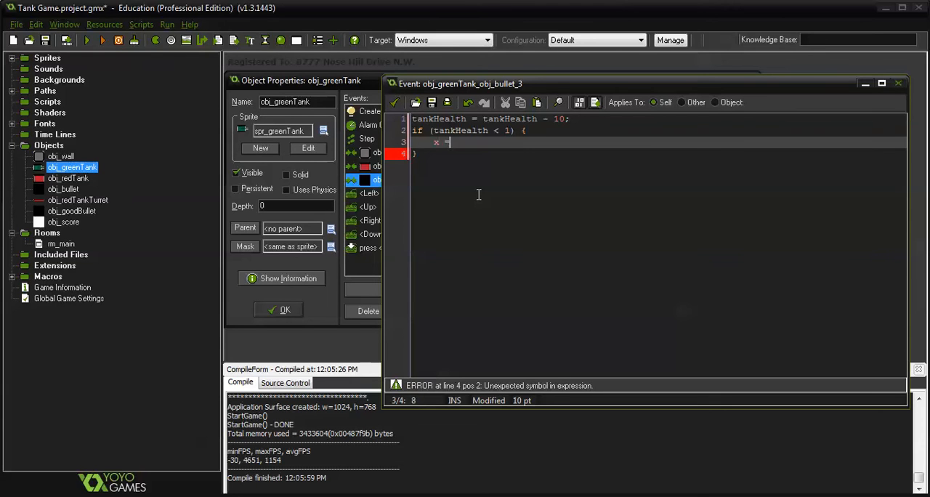
type("-20000")
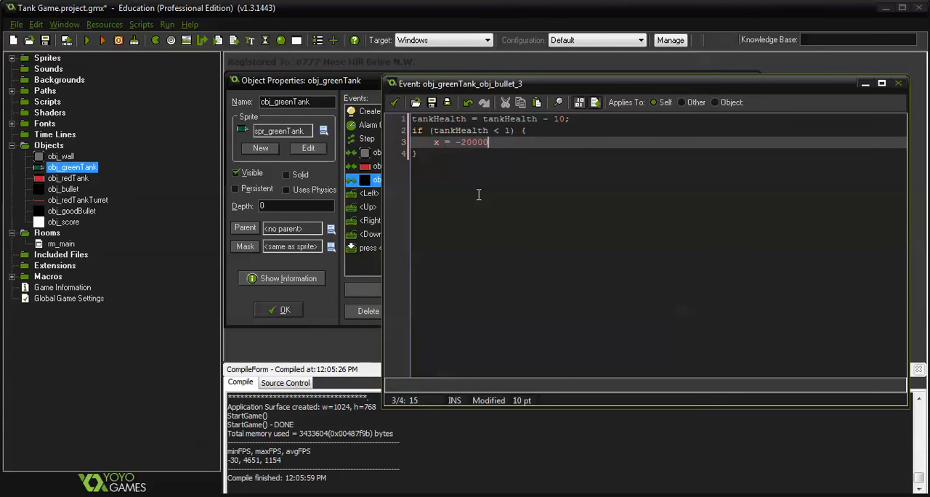
type("y= -20000")
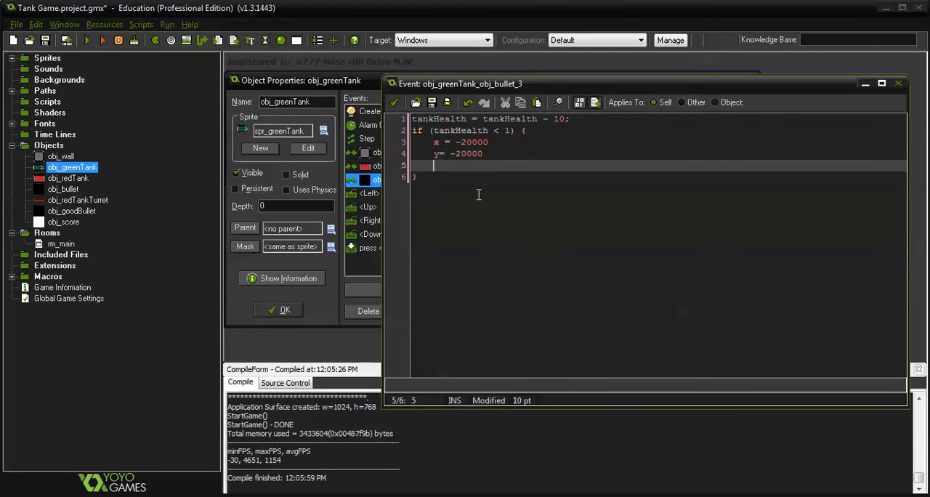
type("alarm")
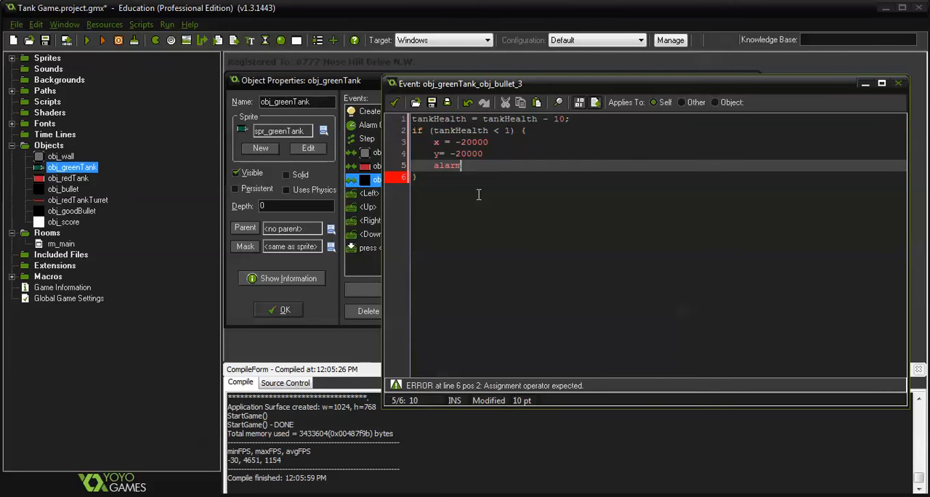
type("[0]")
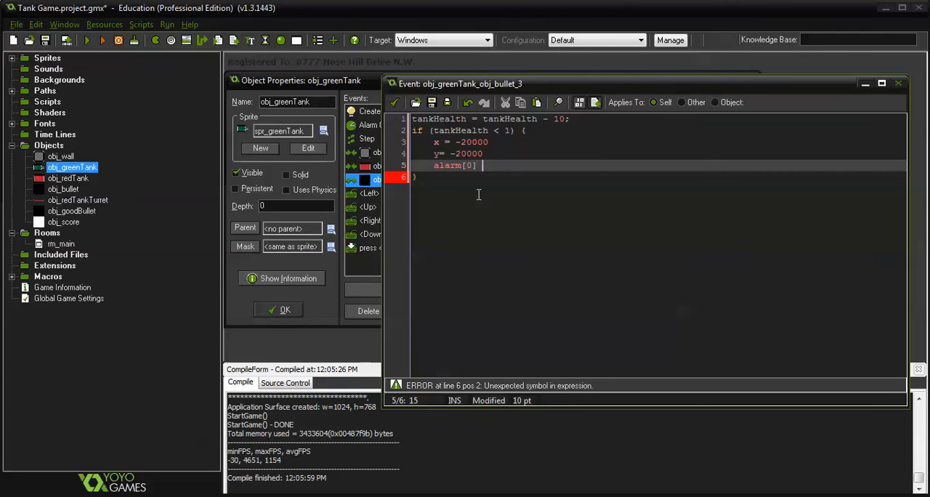
type("= 90")
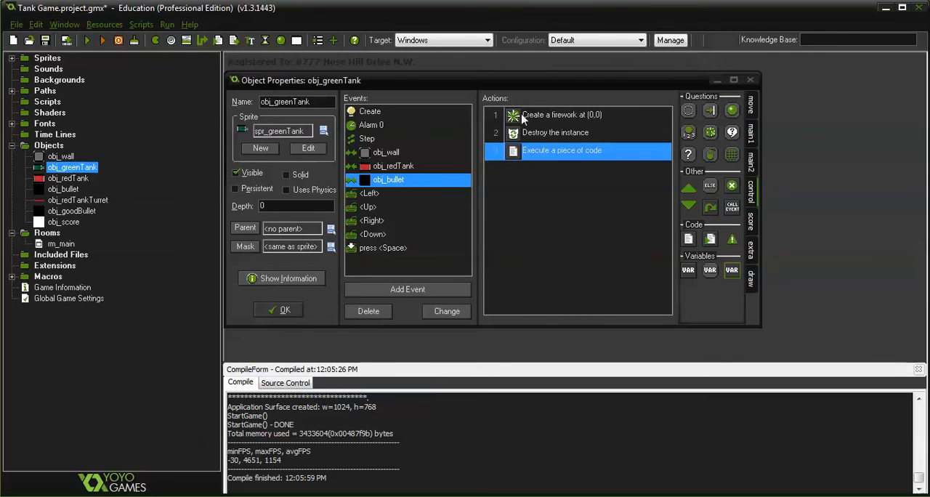
Step: Close the collision code, test-run the game, and create a new object
double_click(562, 150)
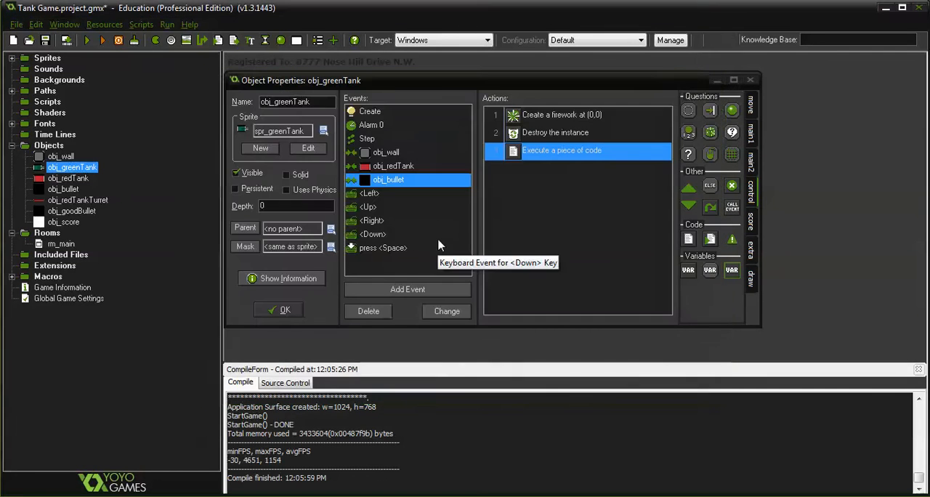
left_click(102, 40)
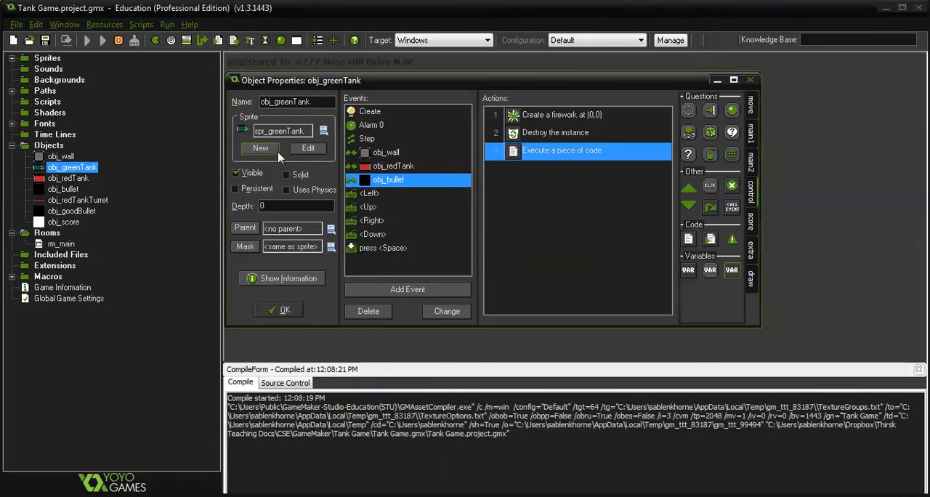
mouse_move(260, 148)
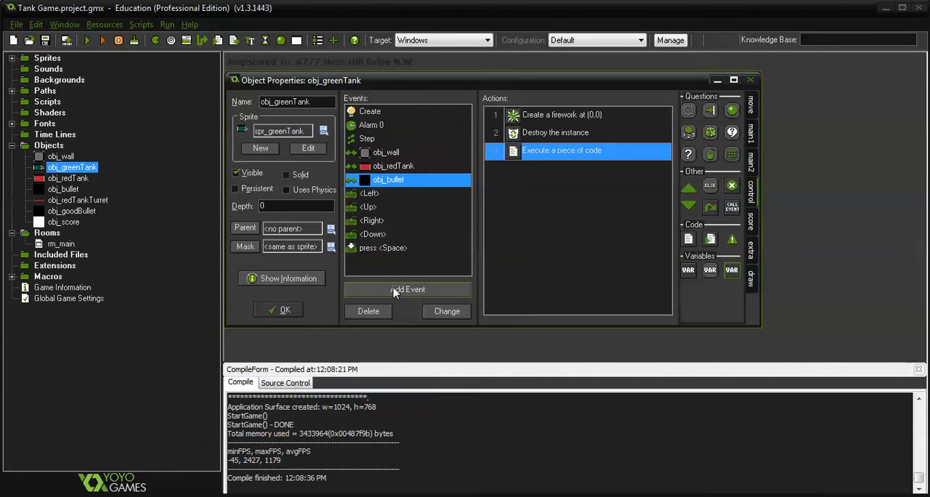
left_click(49, 145)
type("obj_tankHealthBar")
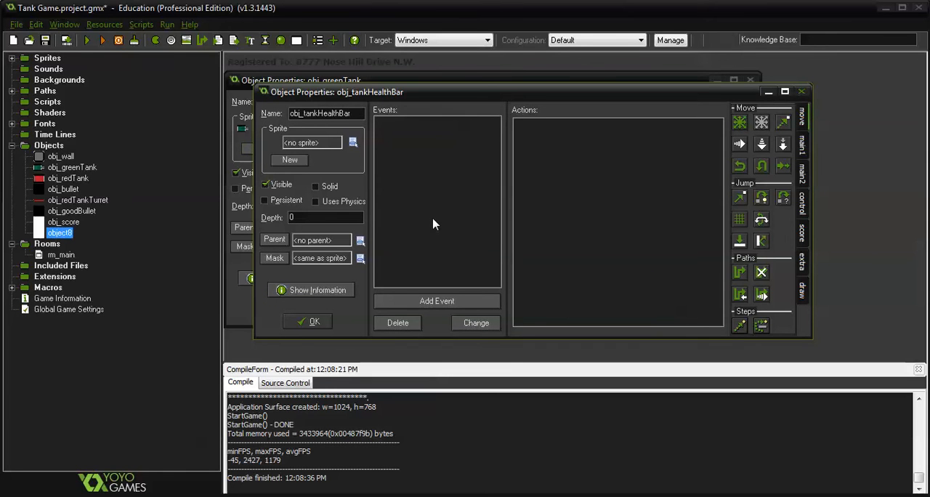
Step: Add a Draw > Draw event to obj_tankHealthBar
left_click(437, 301)
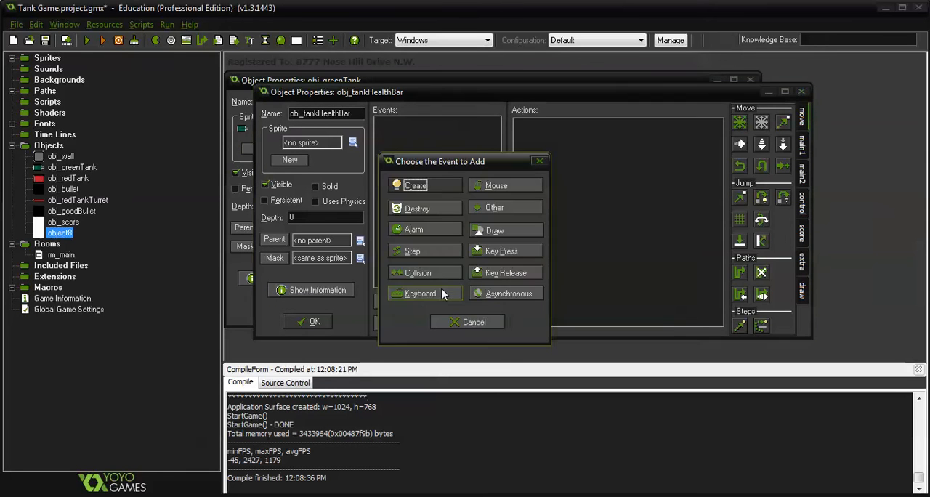
left_click(495, 230)
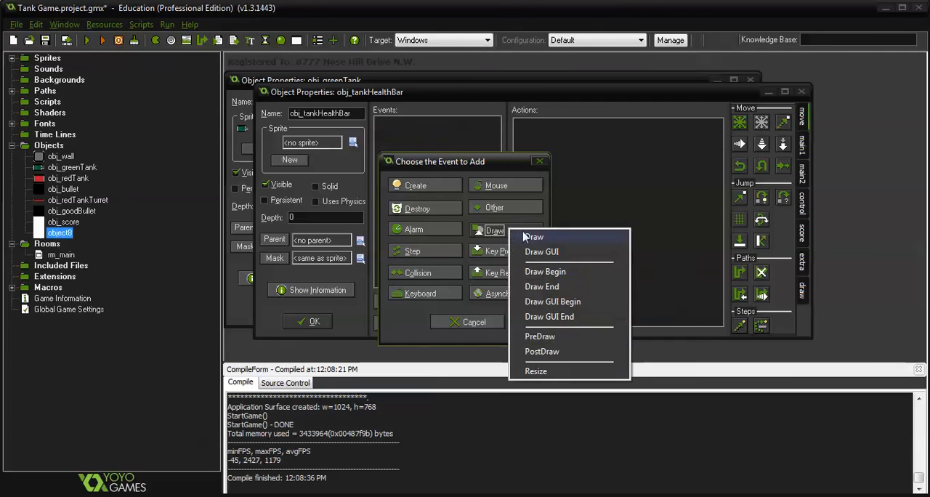
left_click(534, 236)
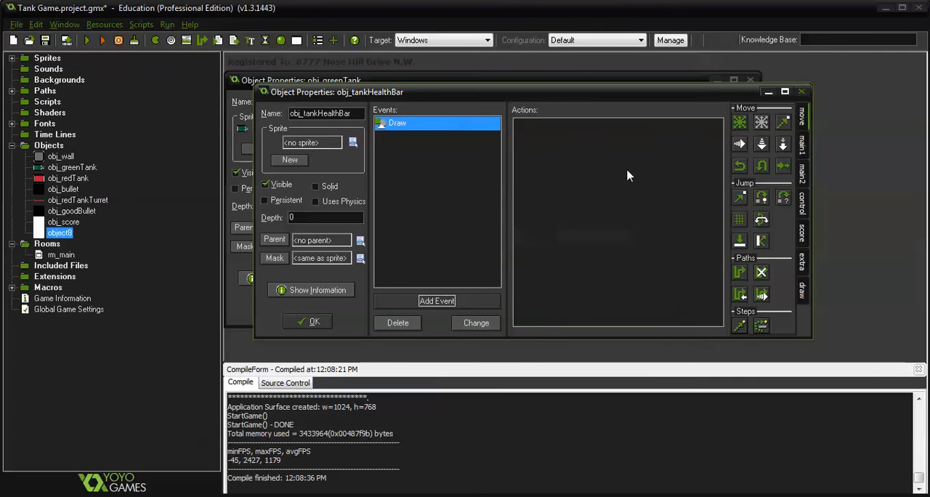
mouse_move(849, 224)
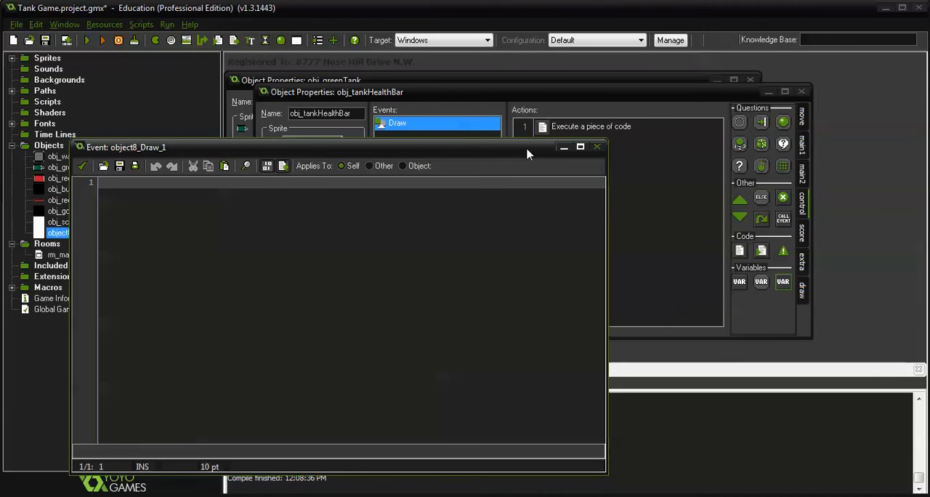
Step: Write draw_set_colour(c_green); and begin a draw_rectangle( call on the next line
type("draw_set")
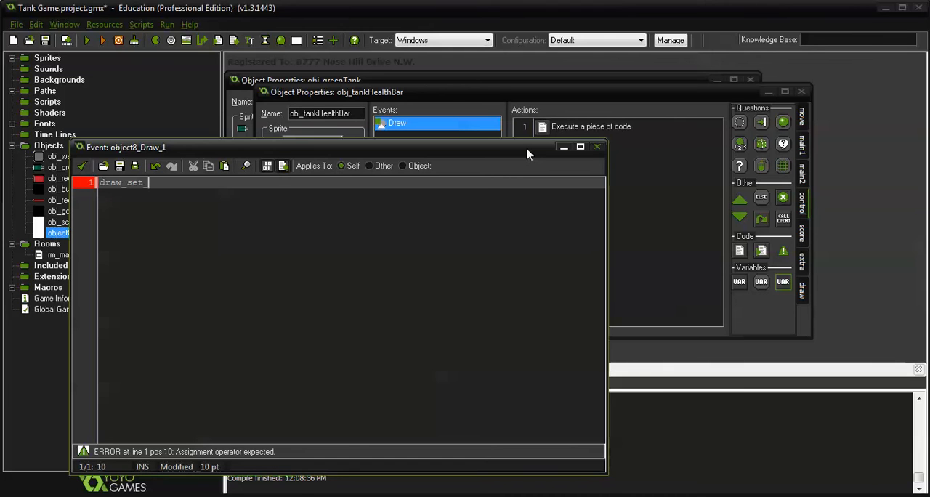
type("_colour(")
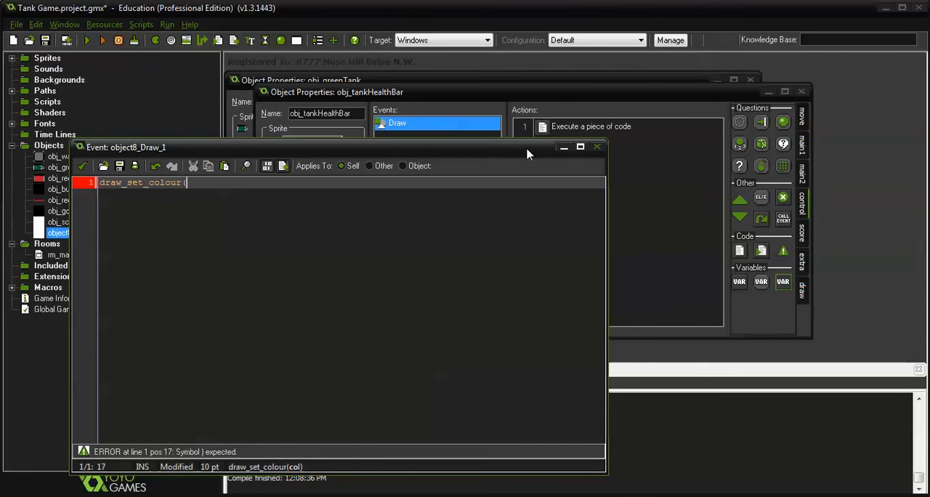
type("c_g")
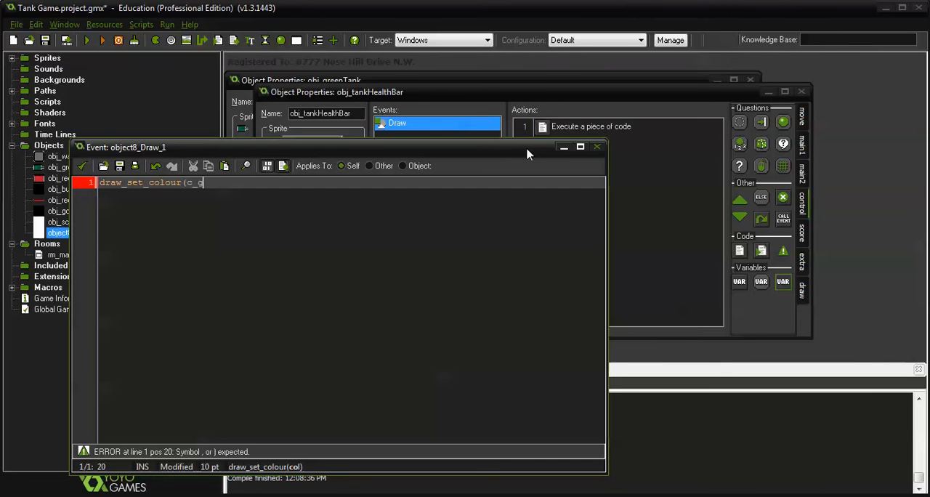
type("reen);")
type("draw_set")
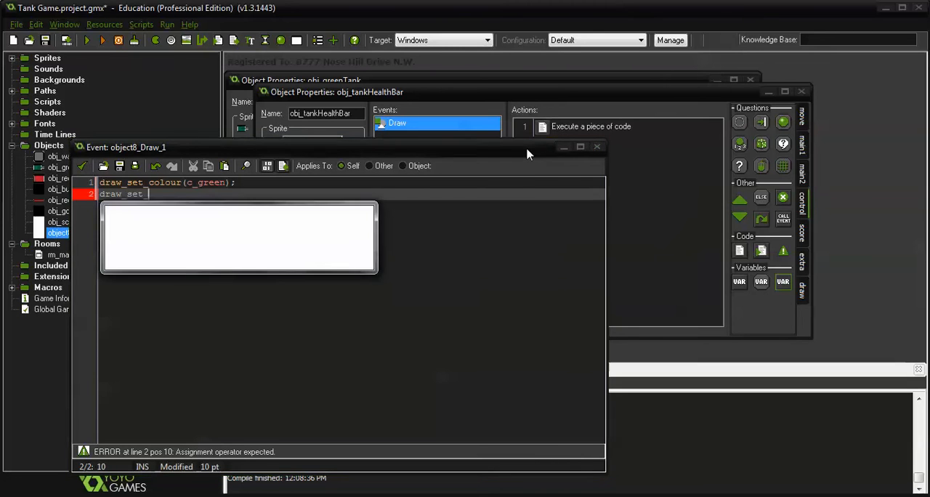
type("_re")
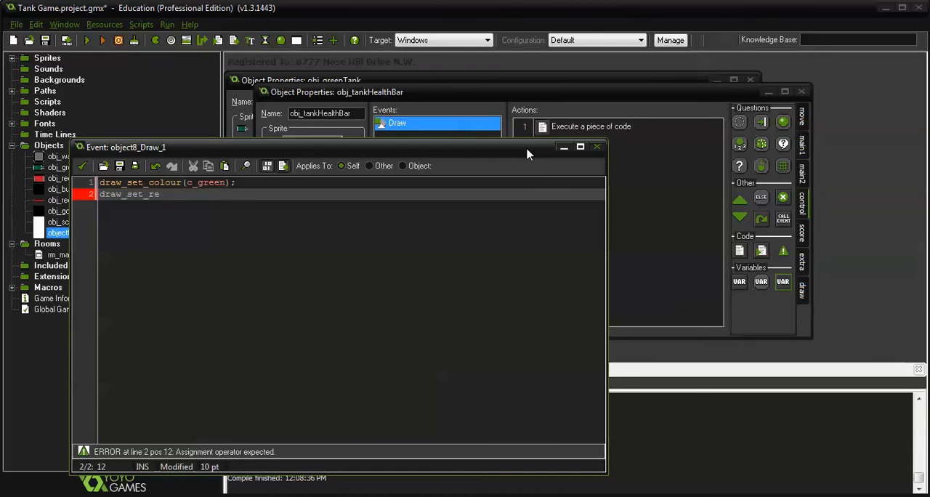
type("ctan")
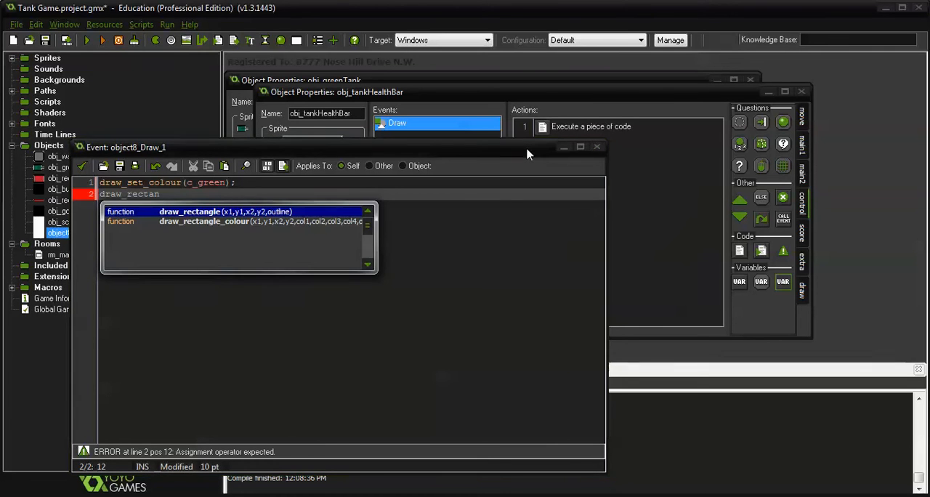
type("gle")
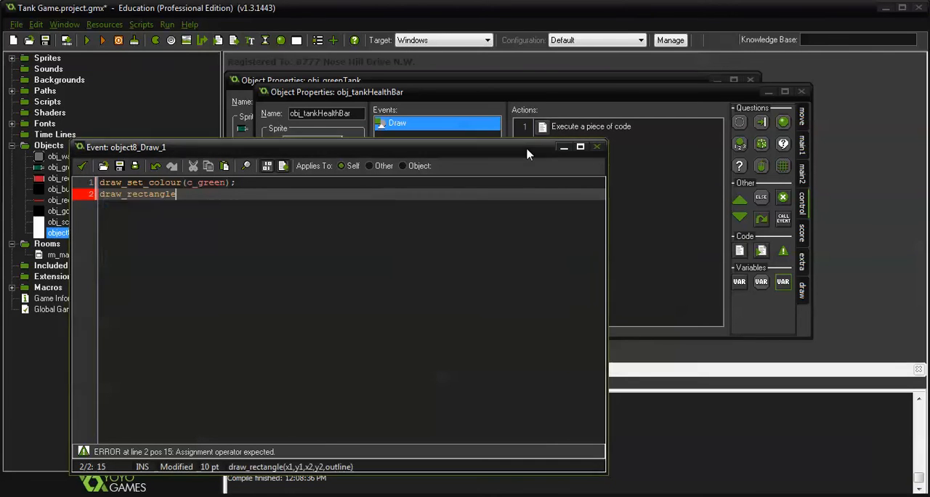
type("(")
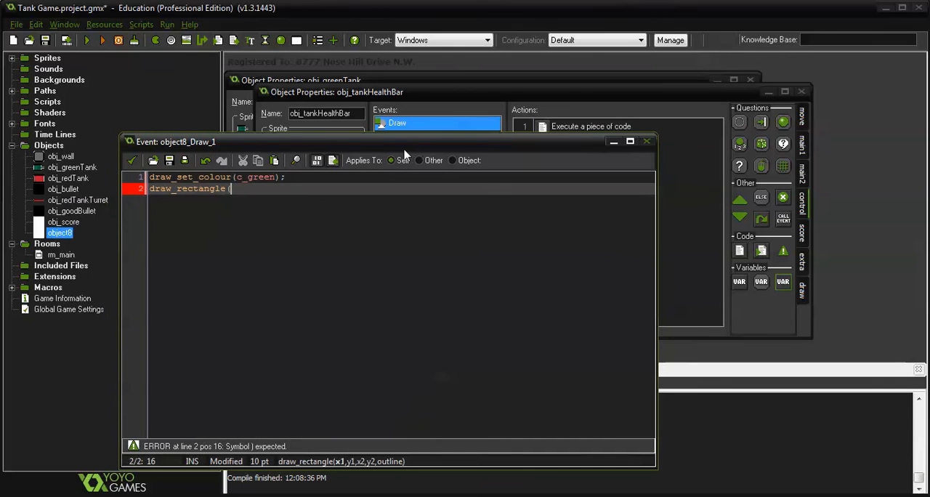
Step: Use obj_greenTank.x and obj_greenTank.y as the rectangle's first corner
type("obj_green")
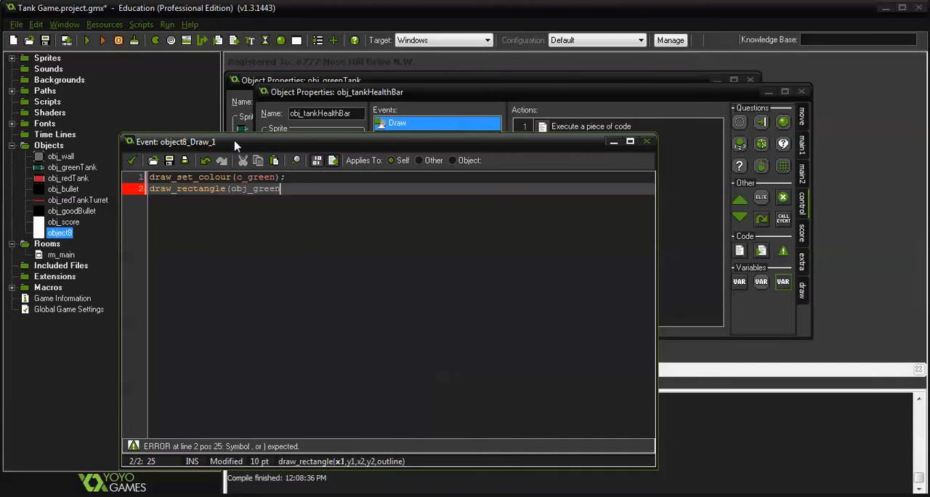
type("Tank.")
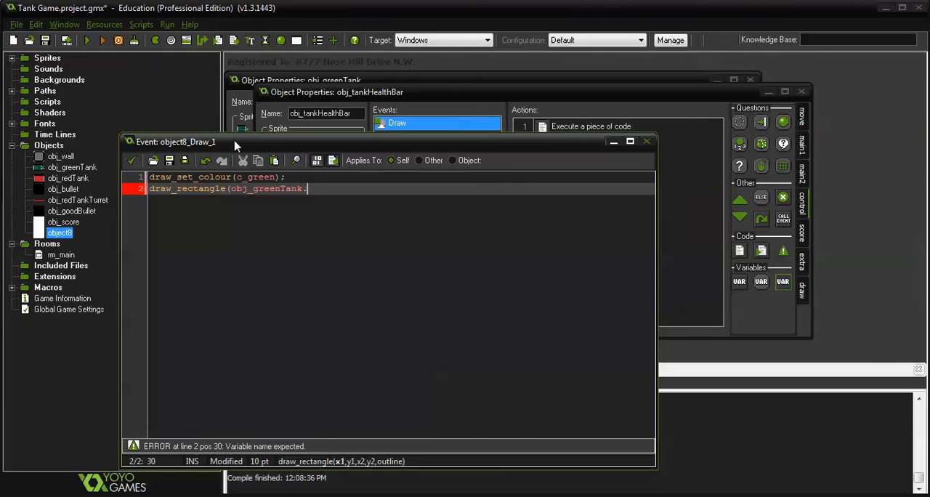
type("x, c")
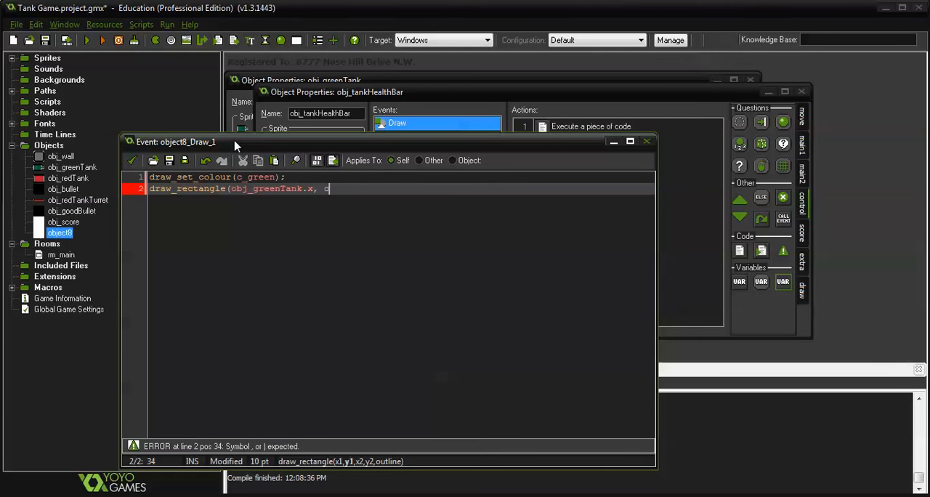
type("obj_green")
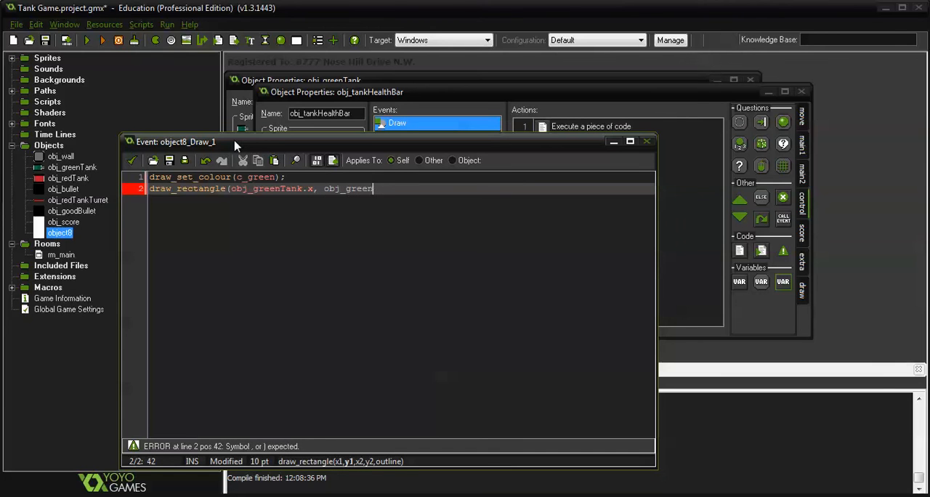
type("Tank.y")
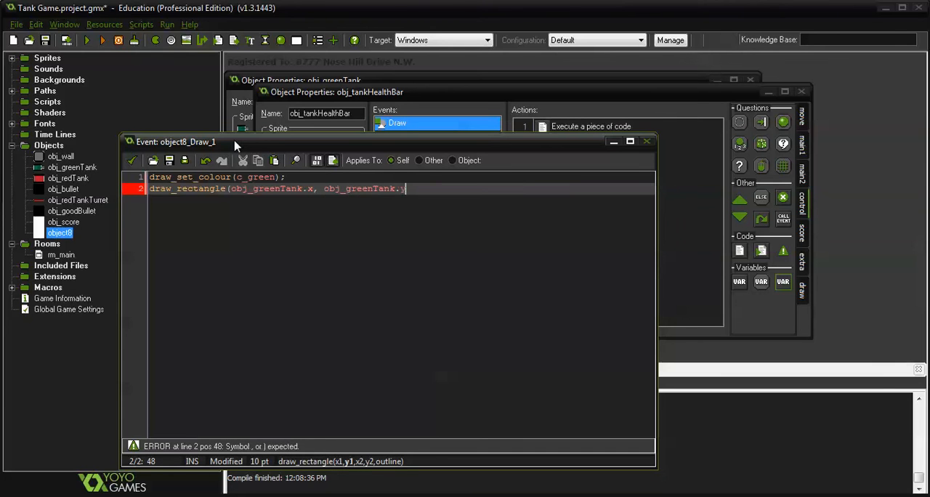
type(", c")
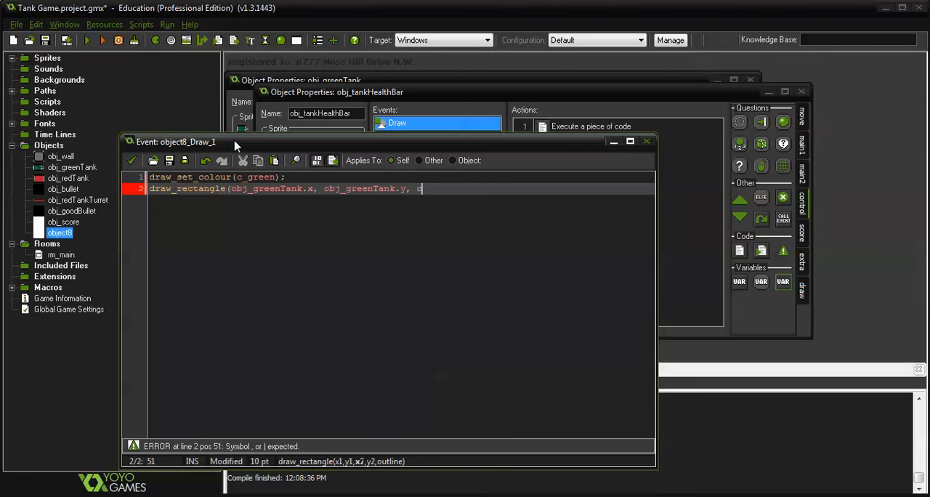
type("obj_greenTank")
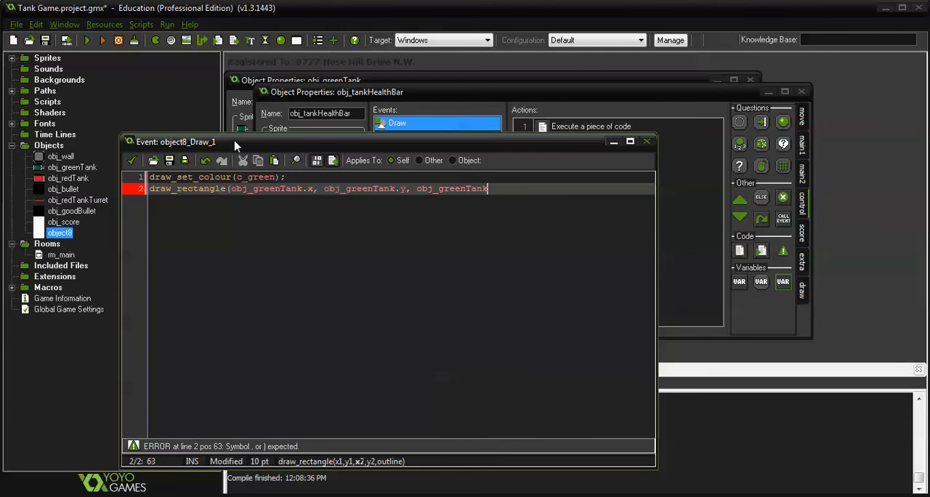
type(".x")
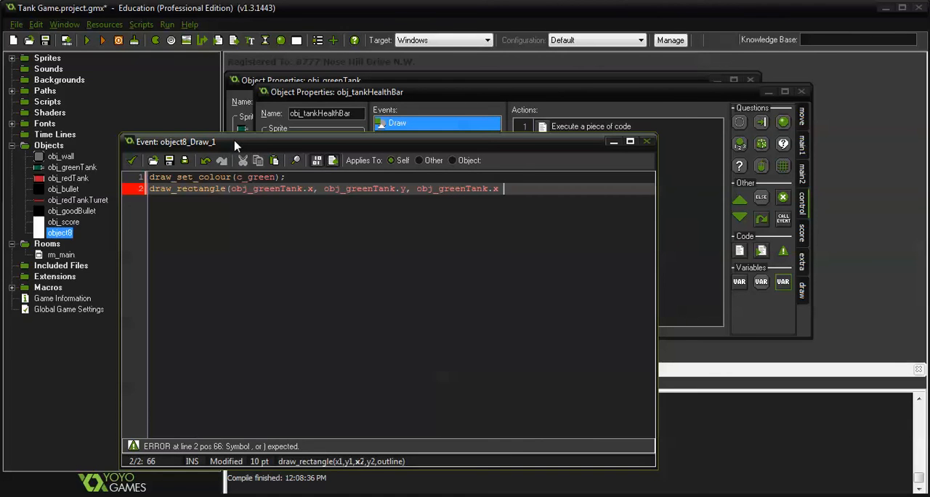
Step: Set the second corner to obj_greenTank.x + tankHealth and obj_greenTank.y + 5
type("+ ob")
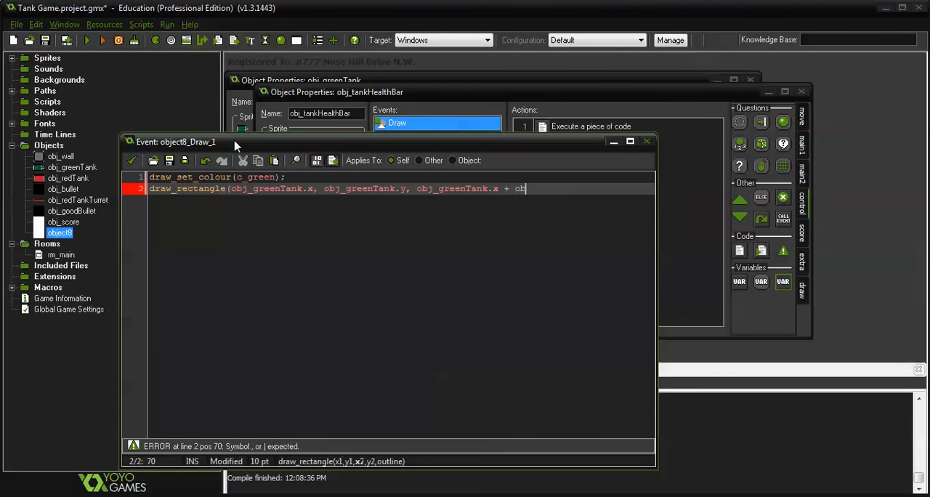
type("j_green")
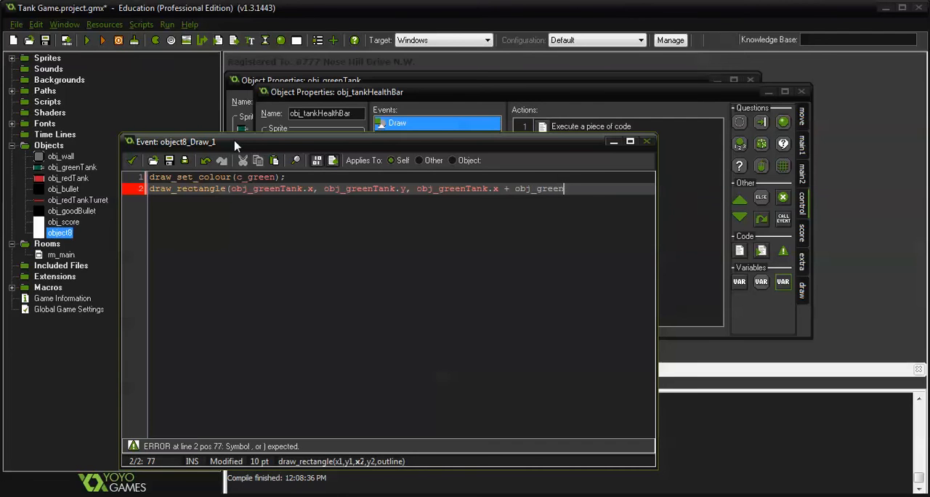
type("Tank.h")
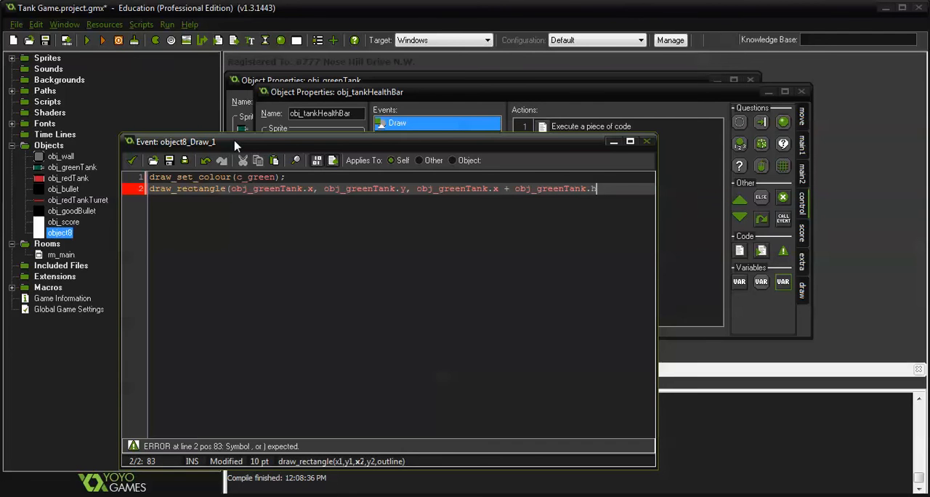
type("ea")
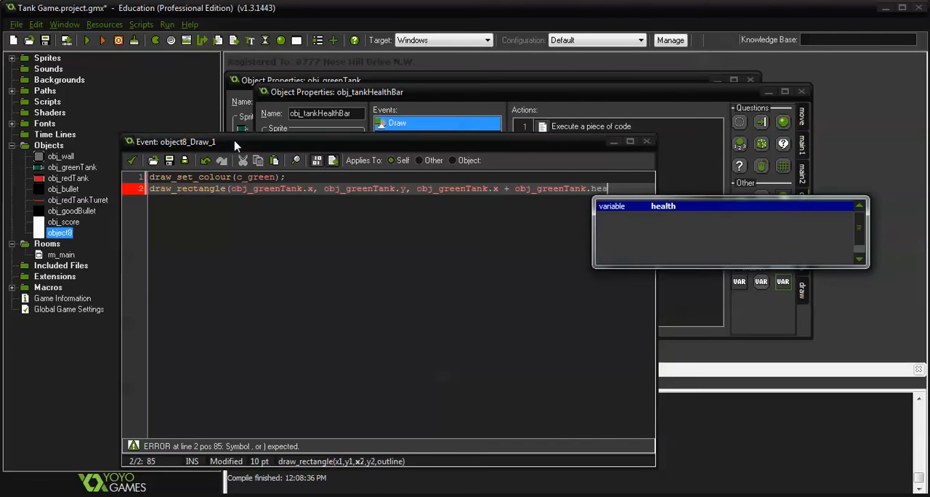
type("tankH")
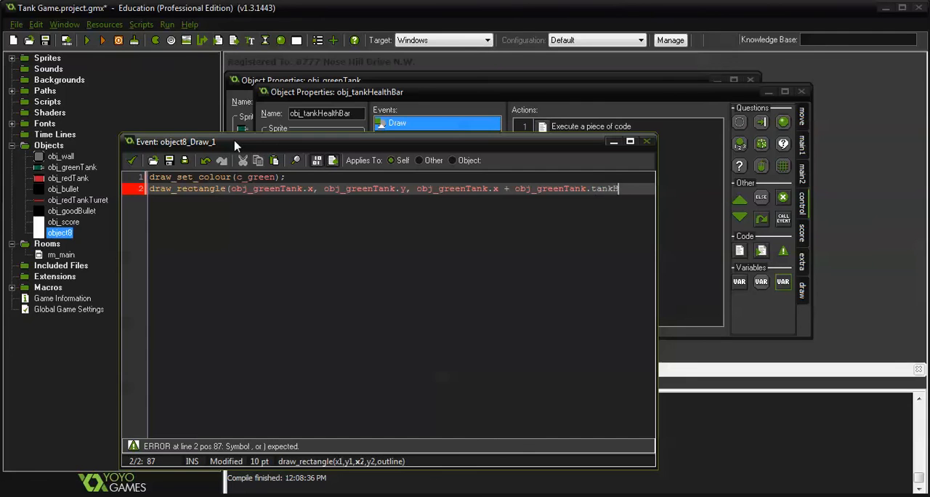
type("ealth")
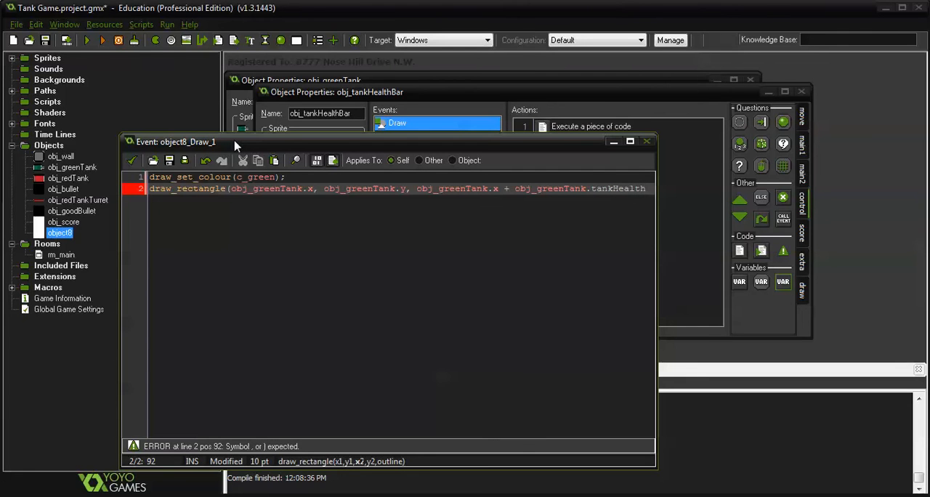
type(", obj_greenTank.y + 1")
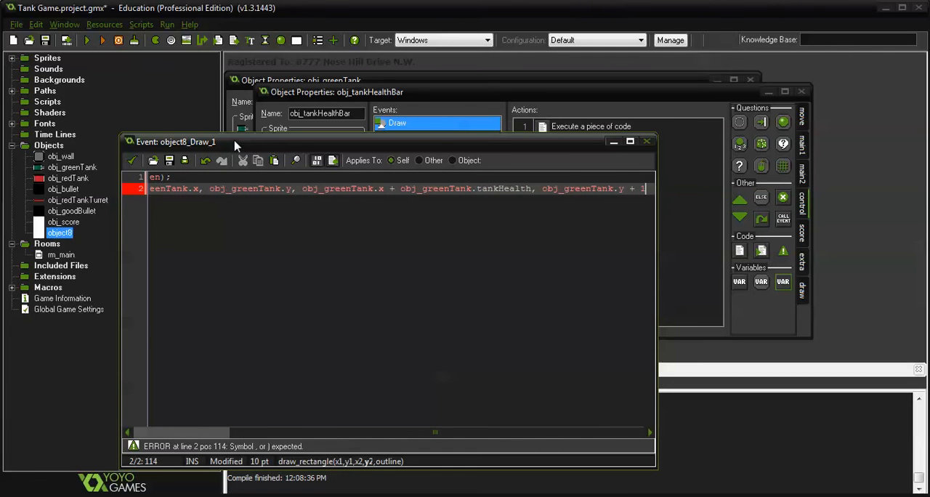
key("Backspace")
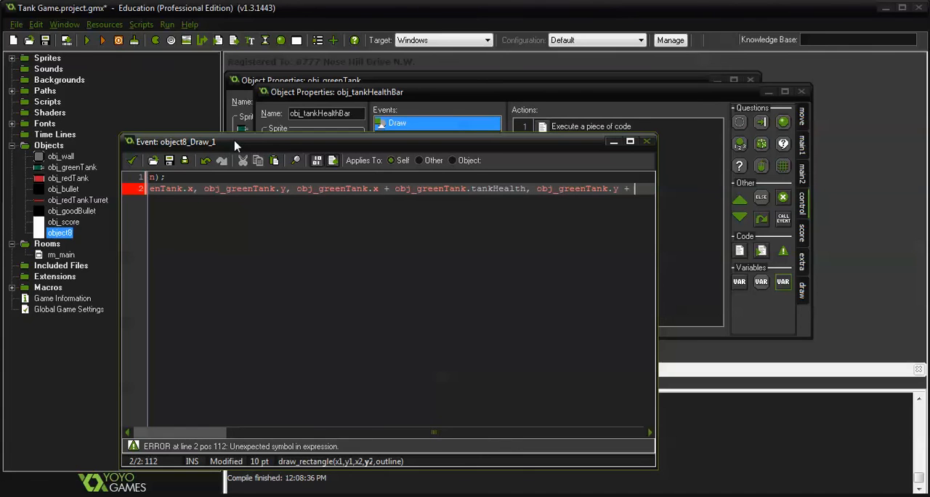
type("5")
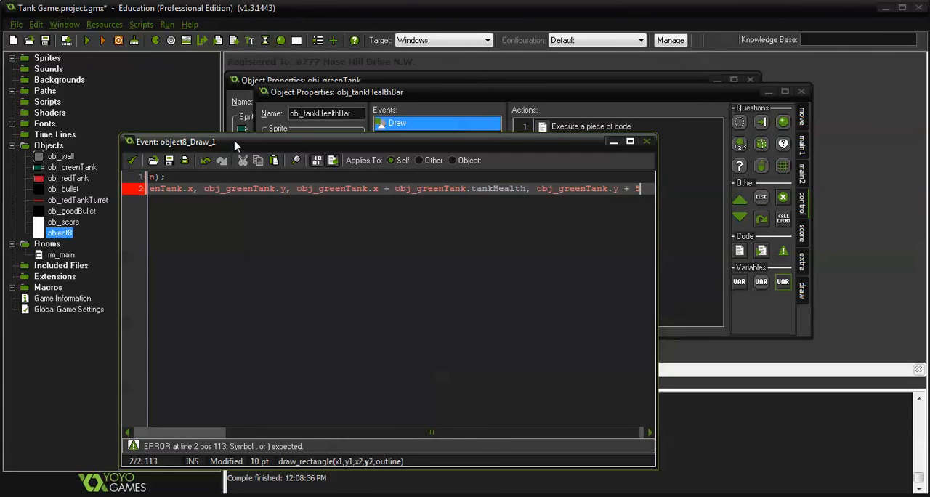
type(",")
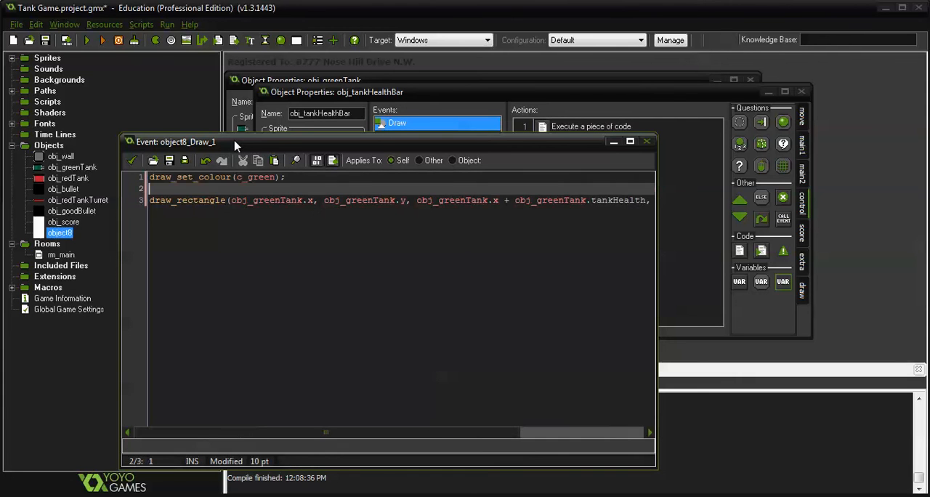
Step: Add a second draw_rectangle line and set the outline rectangle's width to 30
type("draw")
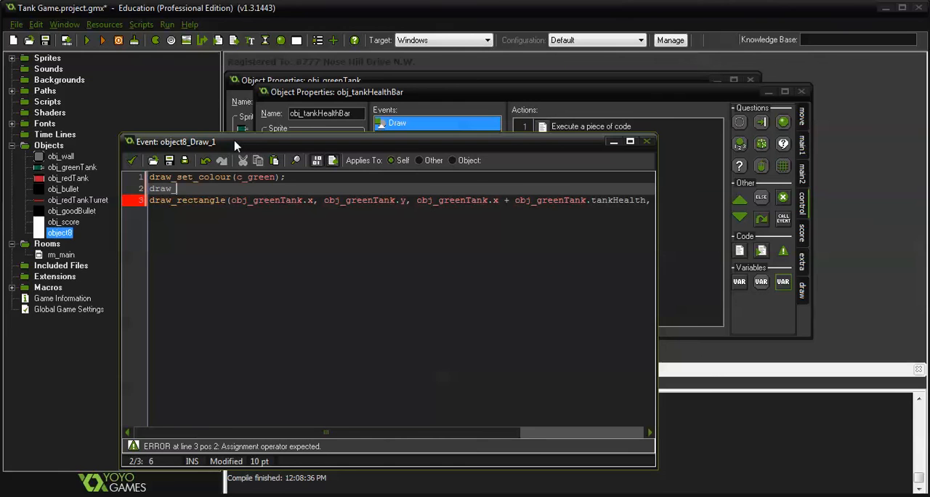
type("_rectangle")
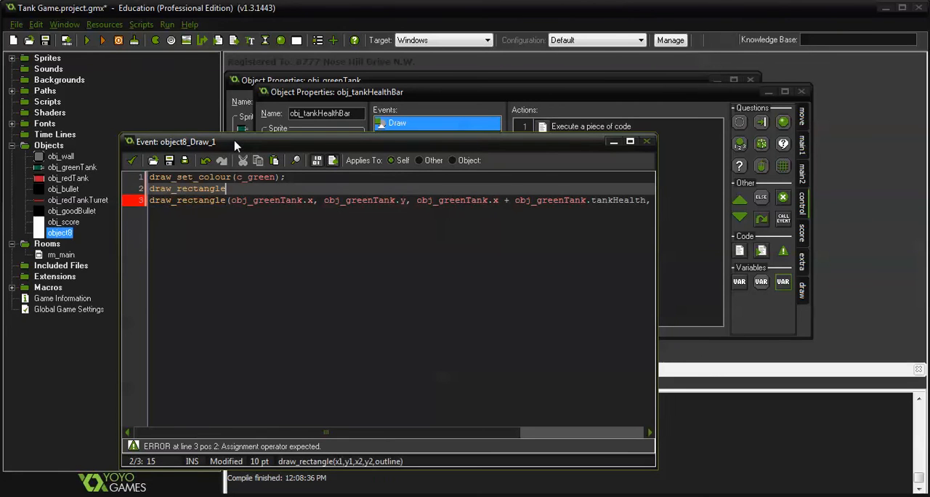
type("(")
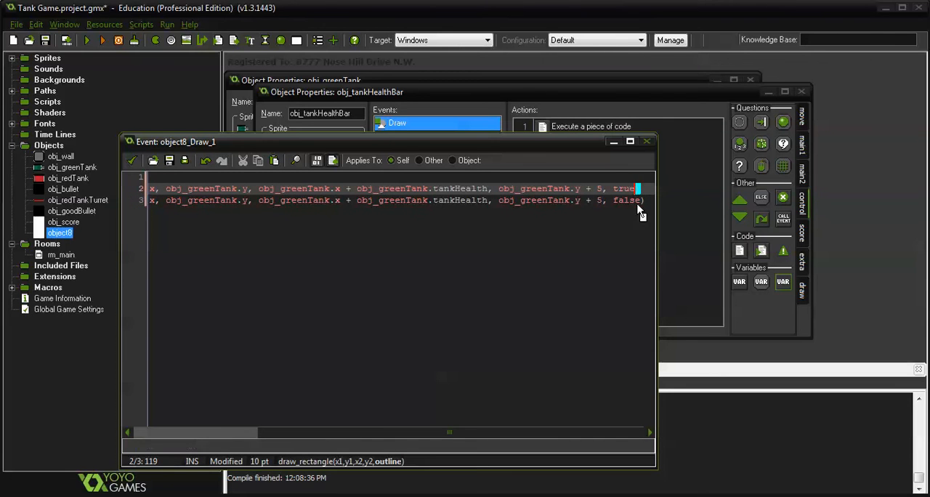
left_click(487, 188)
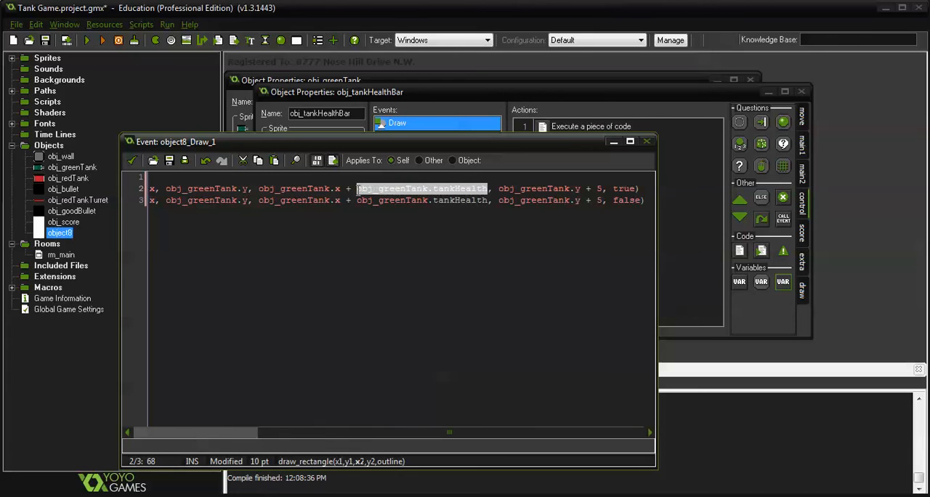
type("30")
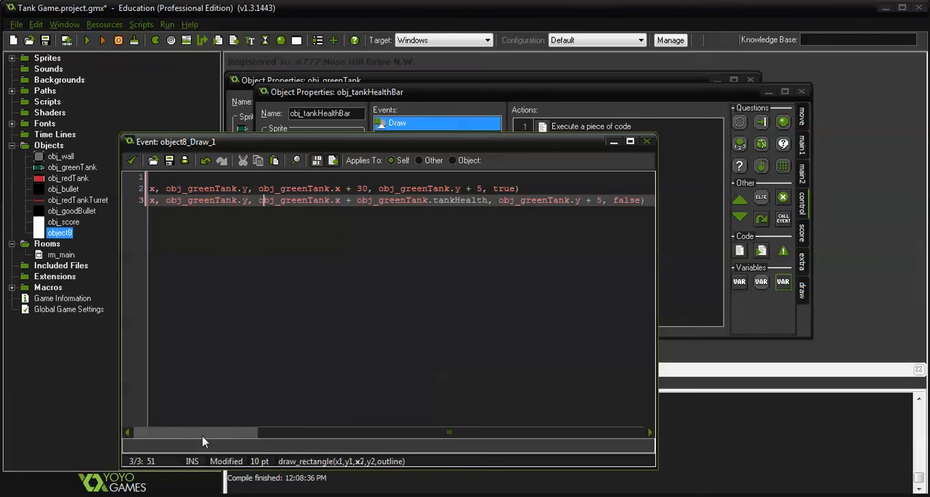
left_click_drag(204, 433, 275, 432)
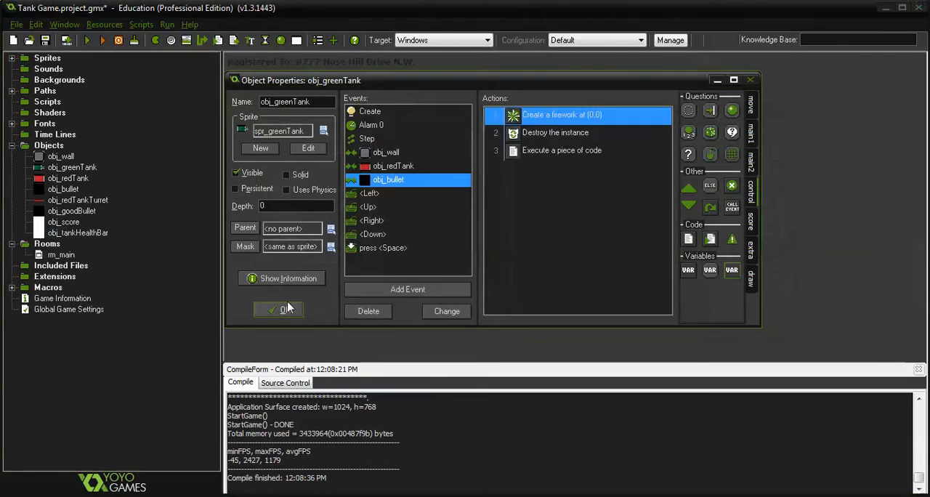
Step: Compile the game, then place an obj_tankHealthBar instance in rm_main
left_click(102, 40)
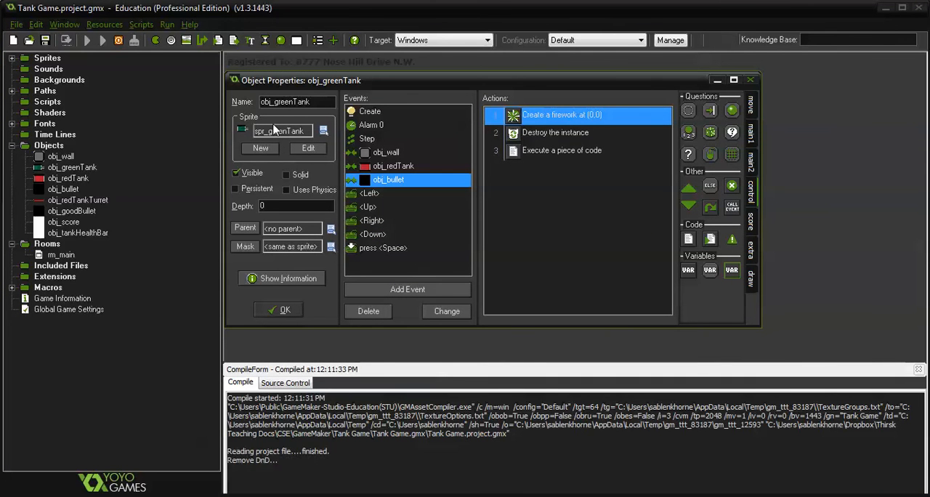
left_click(103, 40)
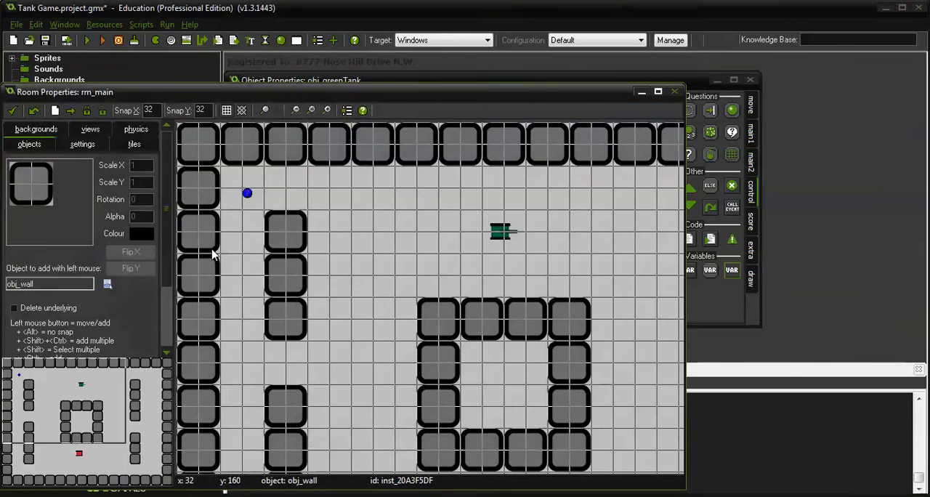
left_click(107, 284)
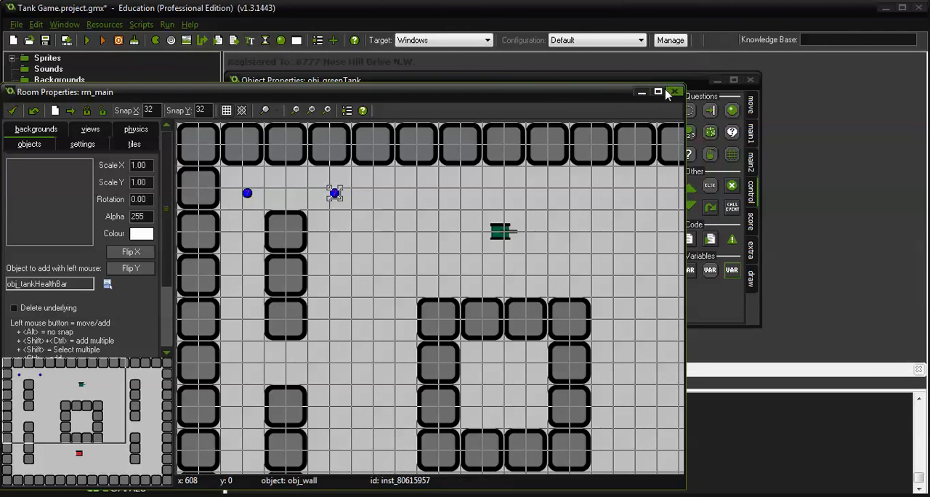
left_click(673, 92)
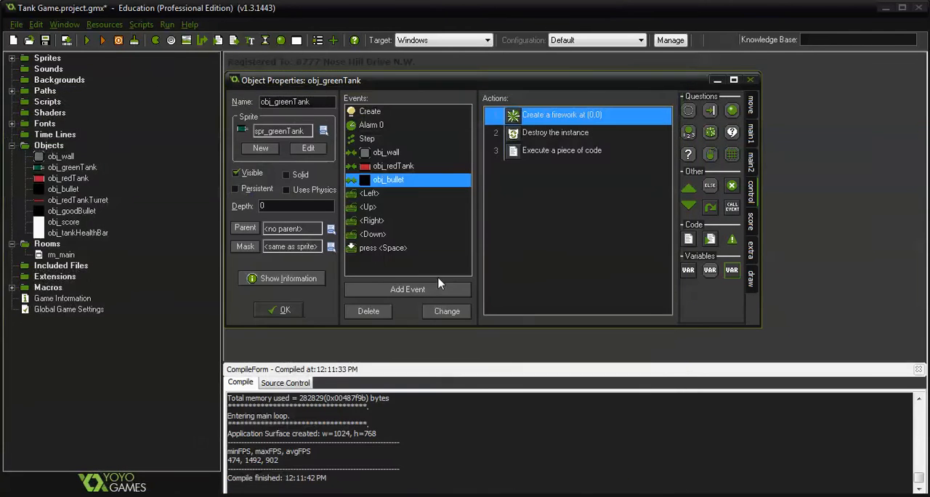
Step: Test-run the game again, then give obj_tankHealthBar a depth of -1
left_click(102, 40)
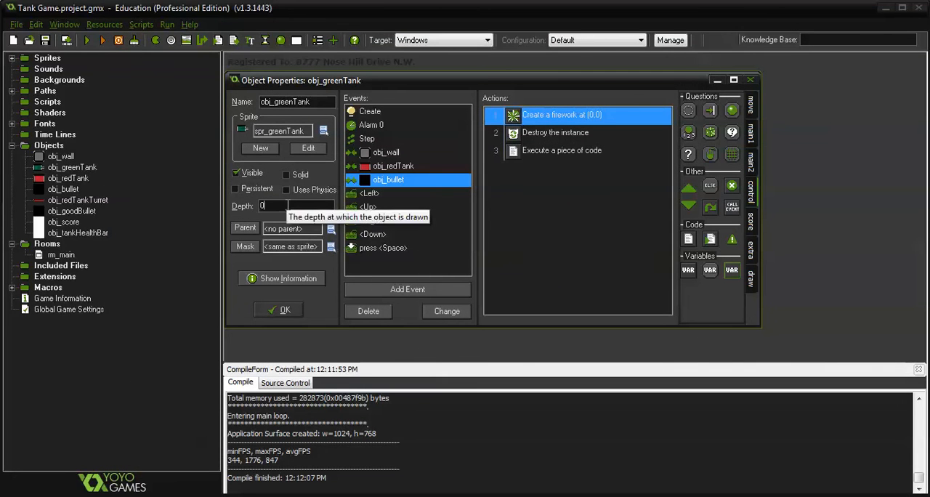
double_click(78, 232)
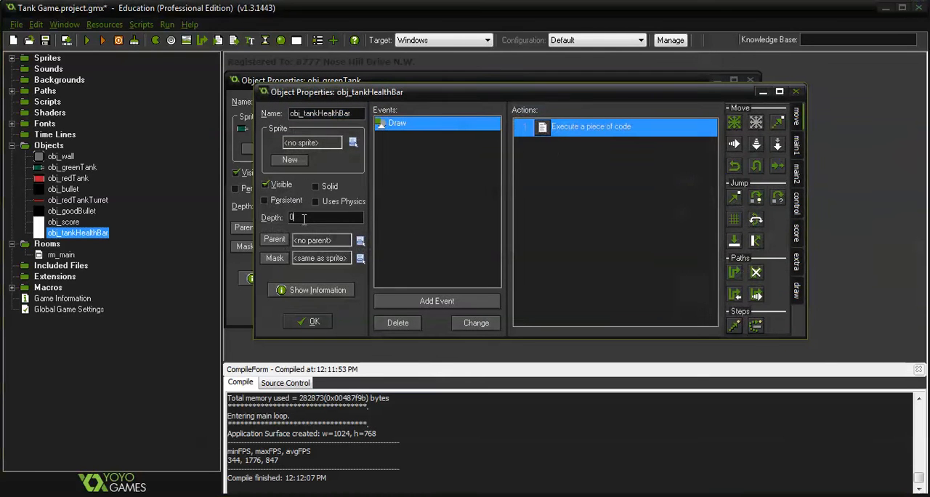
type("-1")
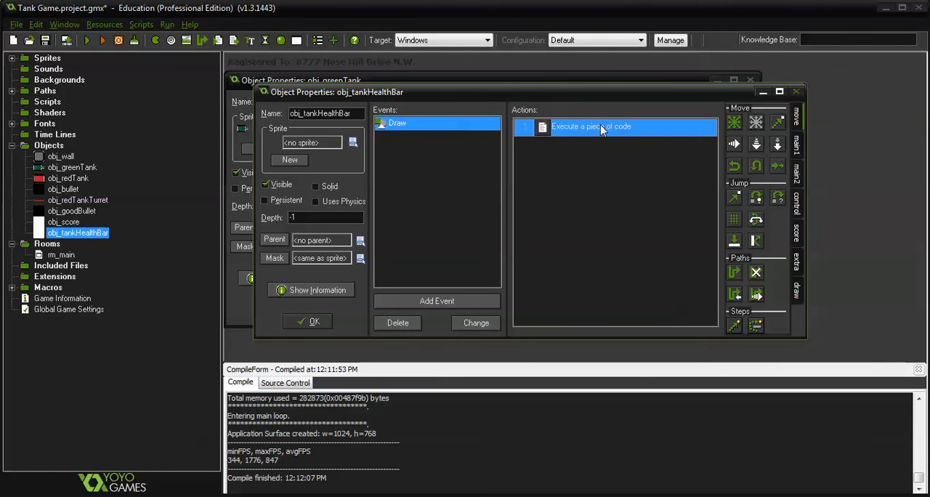
Step: In the health bar's Draw code, subtract 15 from both rectangles' left x coordinates
double_click(592, 126)
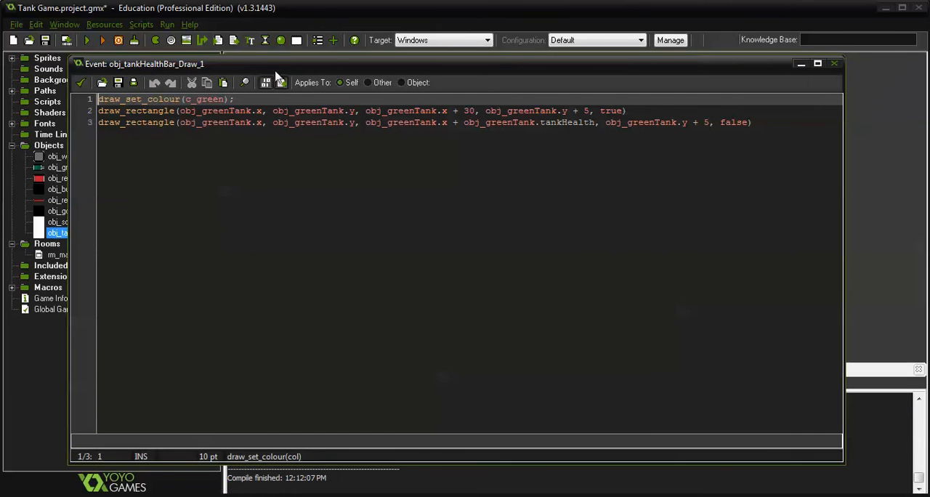
type("-")
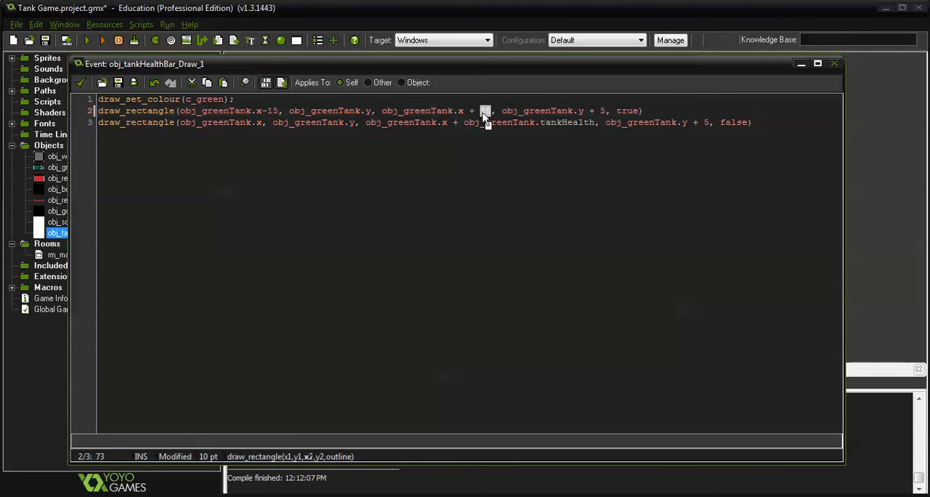
type("15")
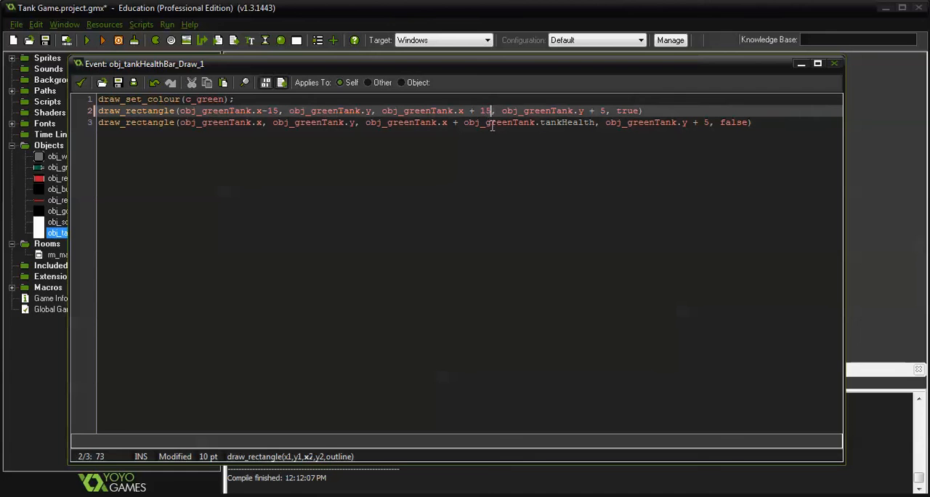
left_click(263, 122)
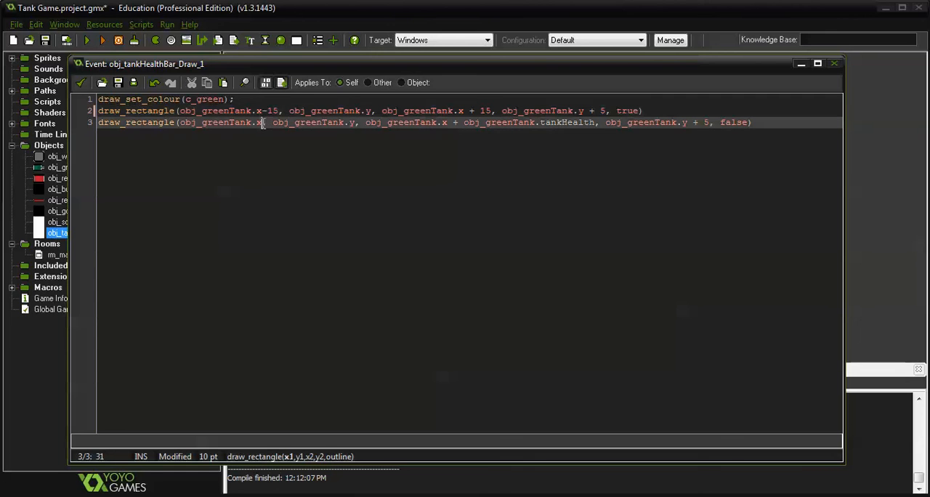
type("-15")
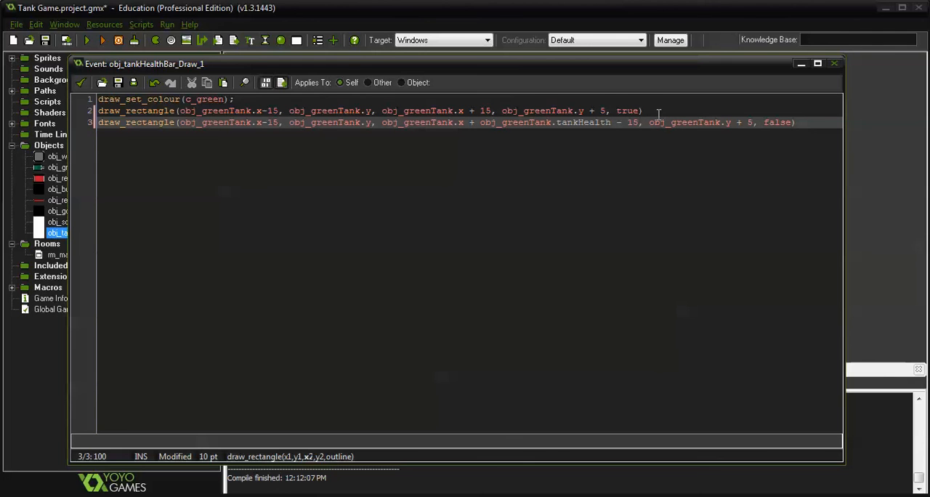
mouse_move(817, 180)
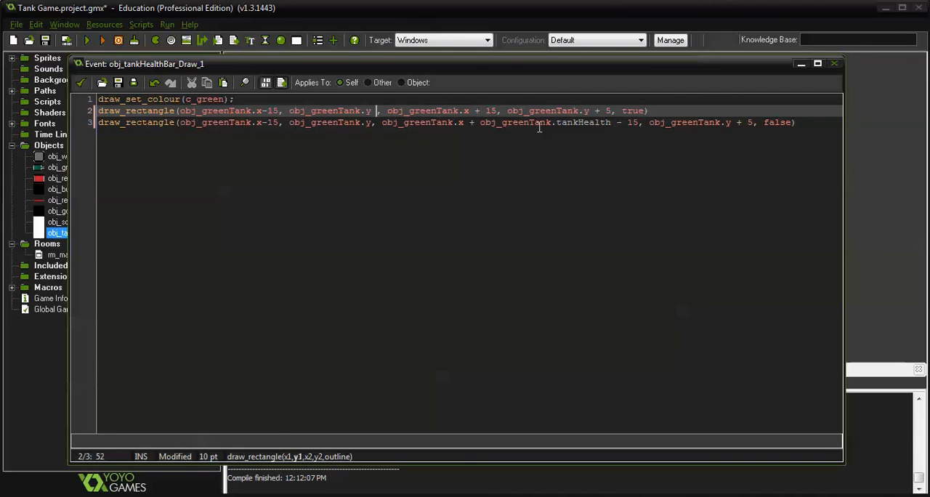
Step: Subtract 20 from the rectangles' top y coordinates and start a build of the game
type("- 20")
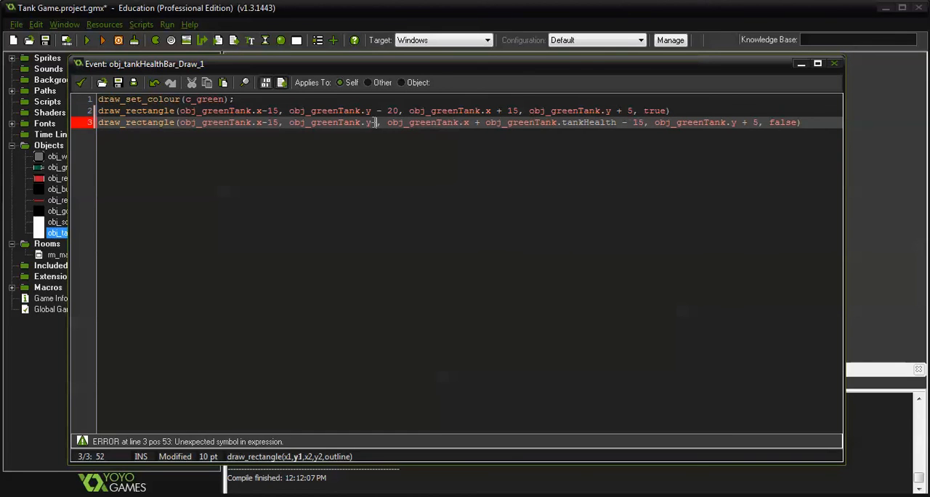
type("-20")
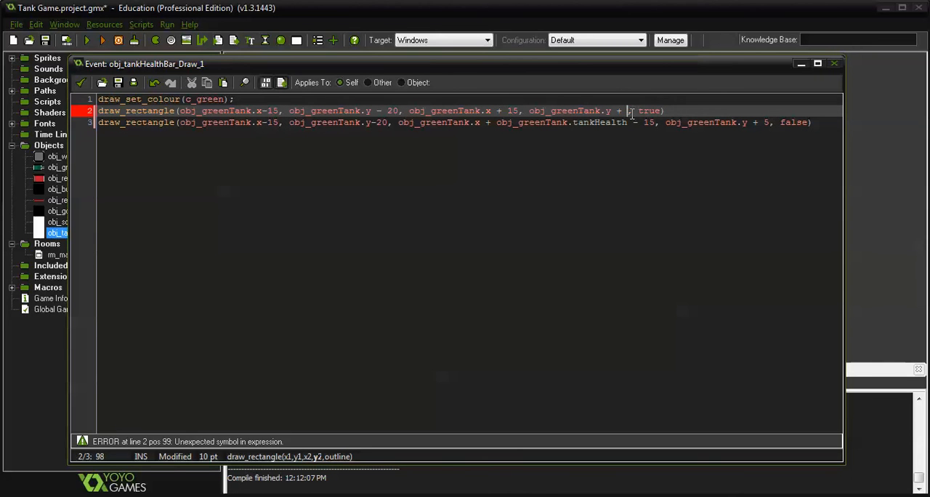
type("15")
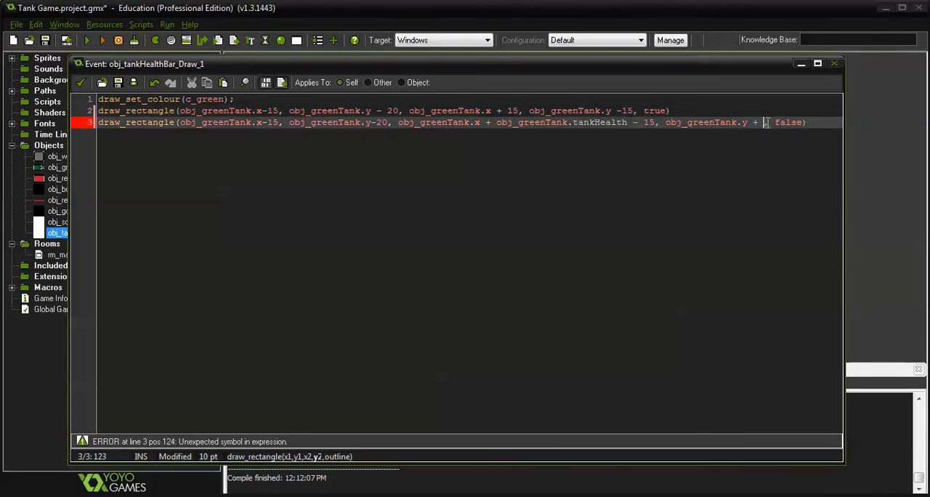
type("15")
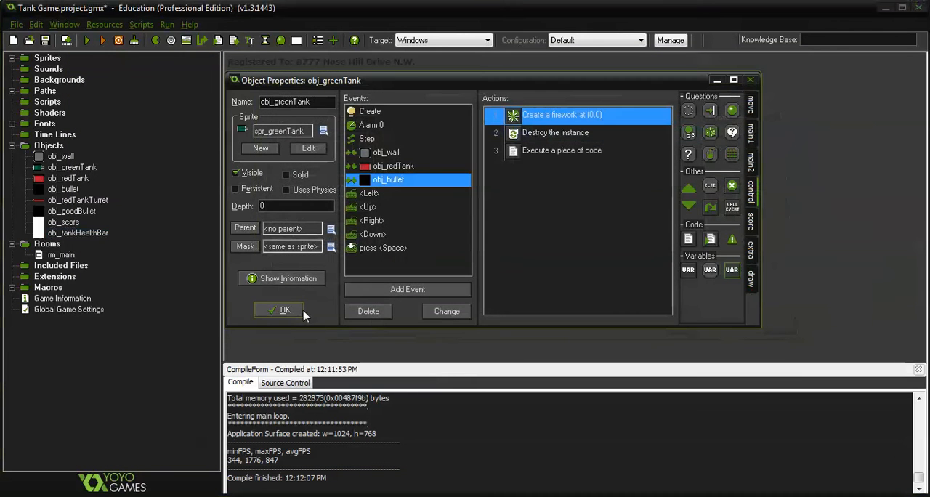
left_click(285, 310)
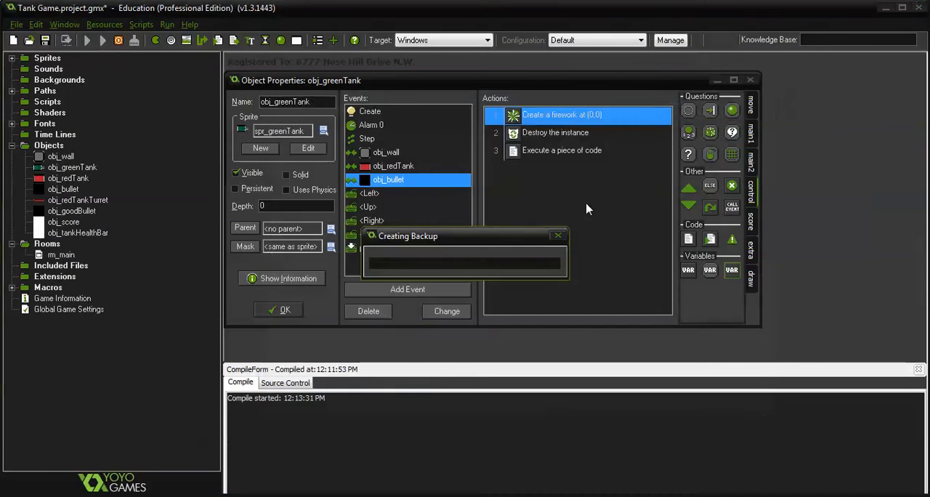